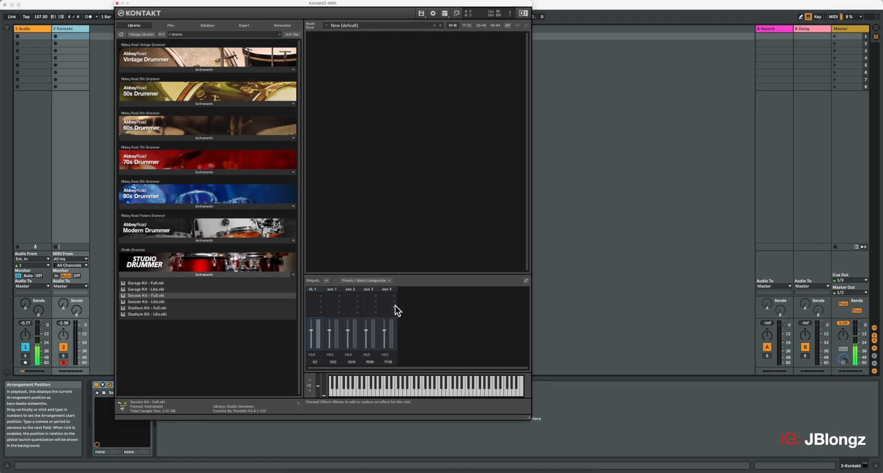
- Load Session Kit - Full and review the mic channels, leaving the overhead channel's output on Master
double_click(146, 295)
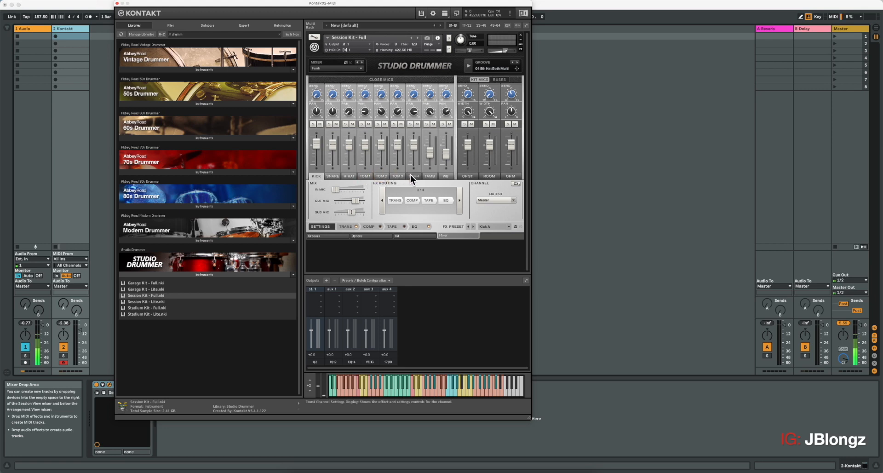
left_click(332, 175)
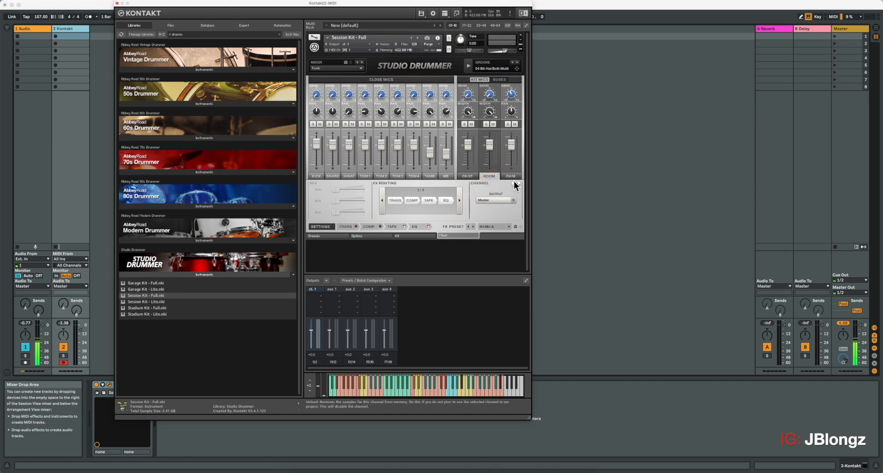
left_click(510, 175)
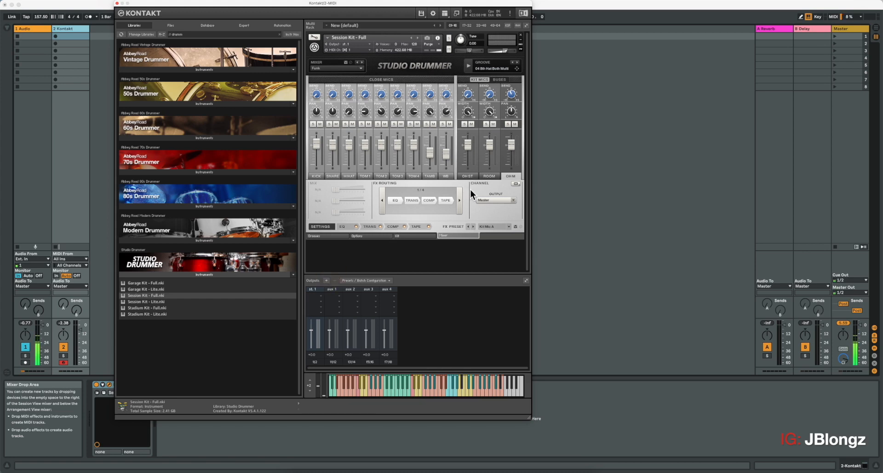
left_click(495, 199)
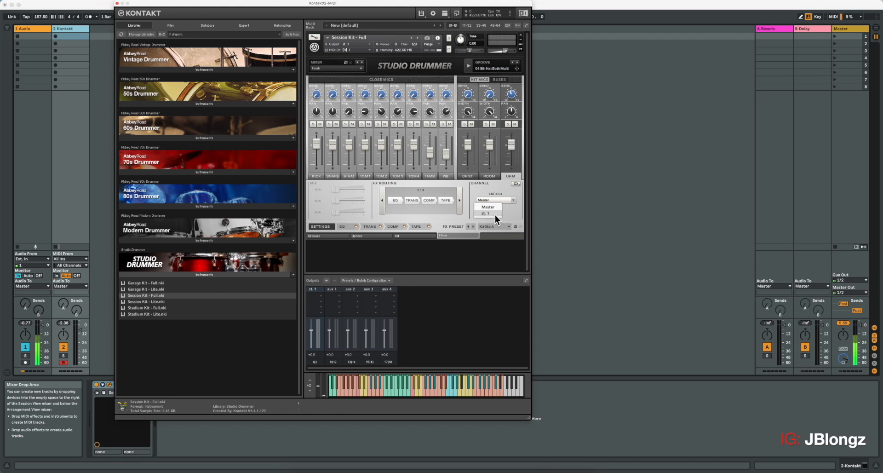
left_click(495, 200)
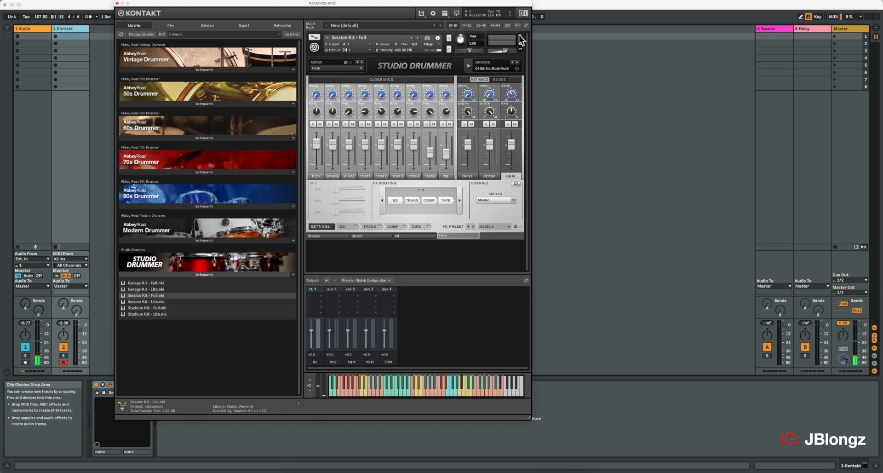
mouse_move(348, 162)
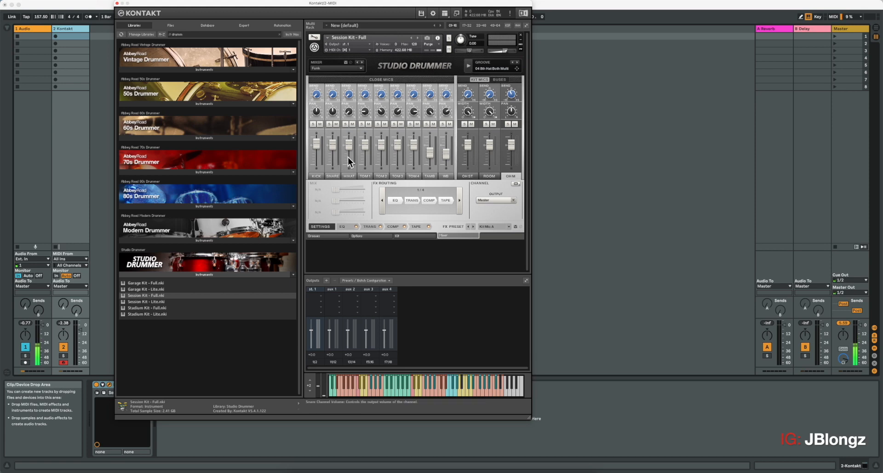
mouse_move(292, 196)
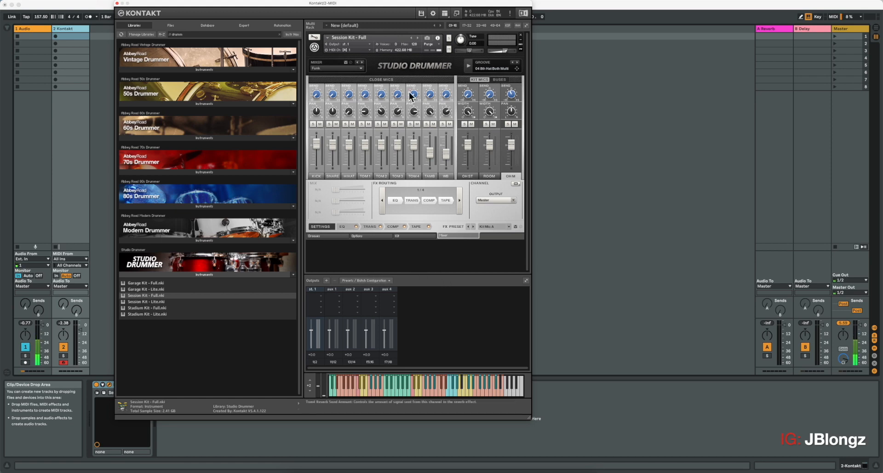
mouse_move(421, 85)
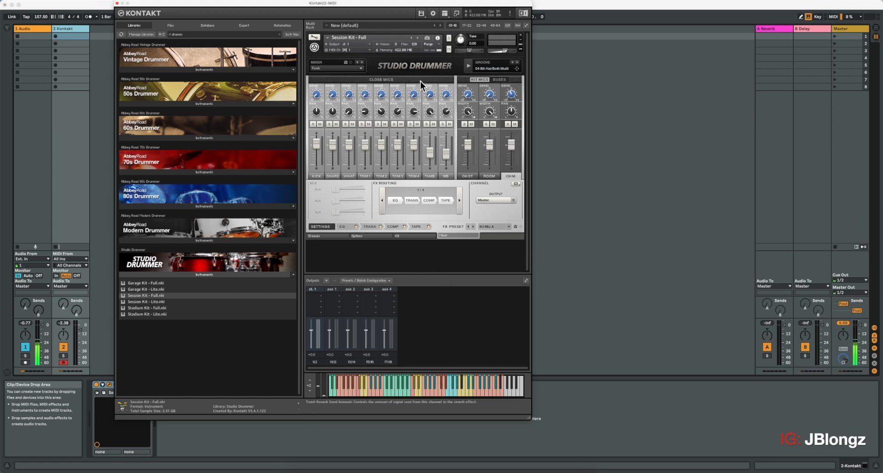
mouse_move(444, 13)
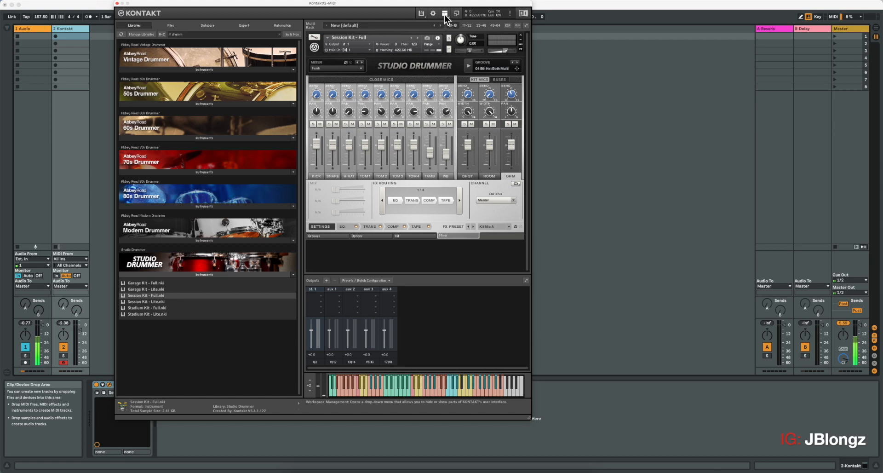
- Bring up the Outputs dialog for adding new output channels
left_click(444, 14)
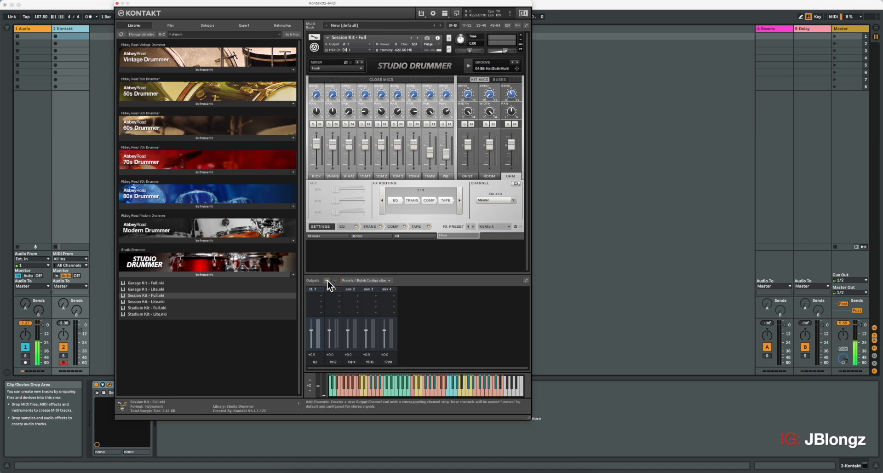
mouse_move(328, 286)
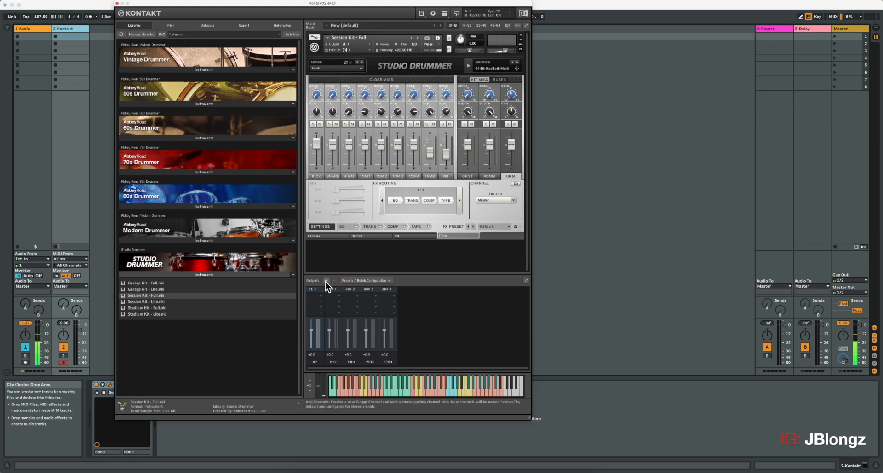
left_click(325, 280)
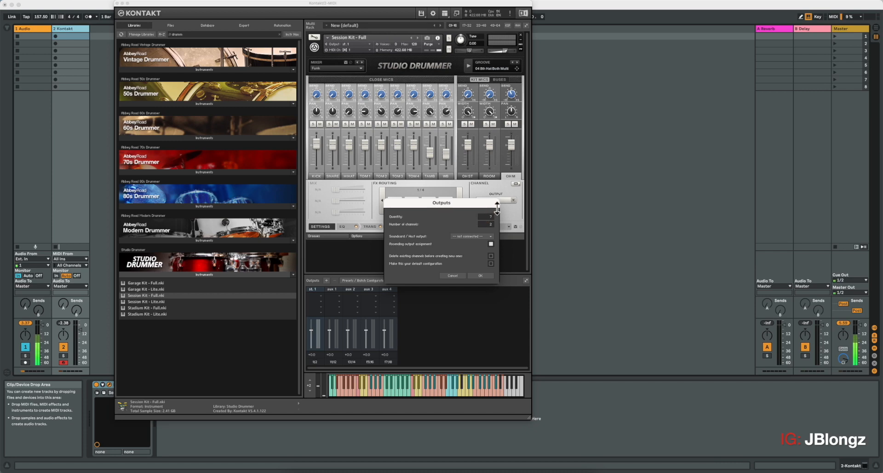
- Create ten new stereo outputs starting at host output st.1
left_click(496, 206)
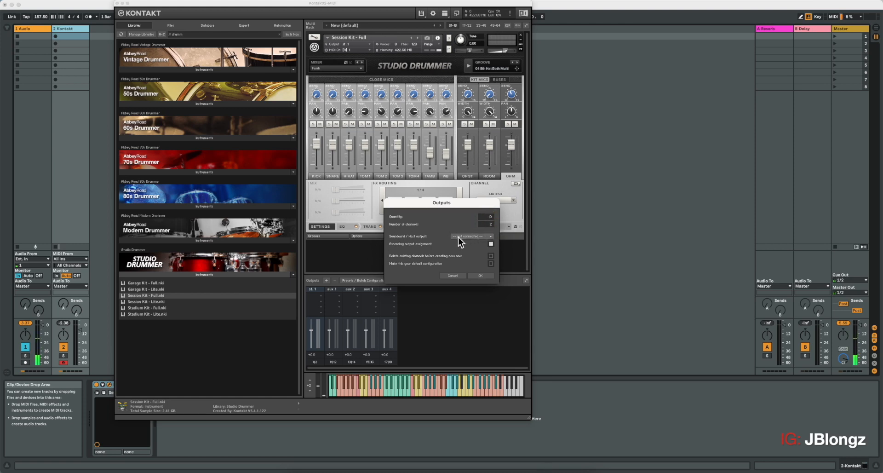
left_click(470, 235)
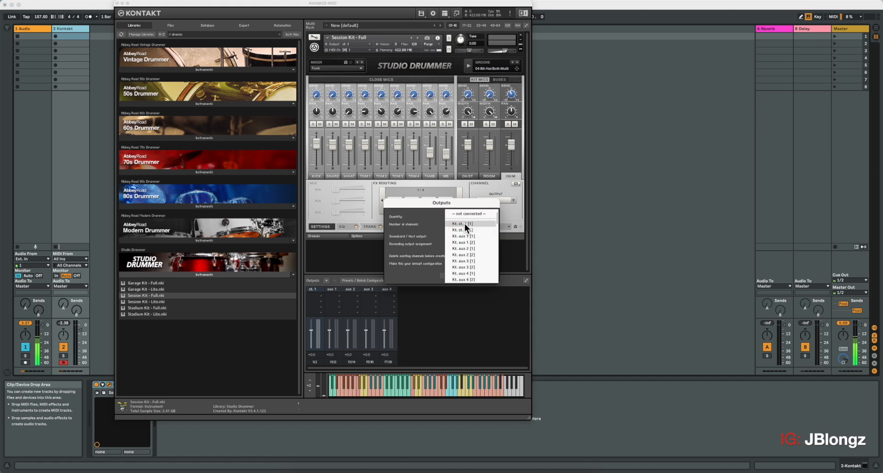
left_click(462, 229)
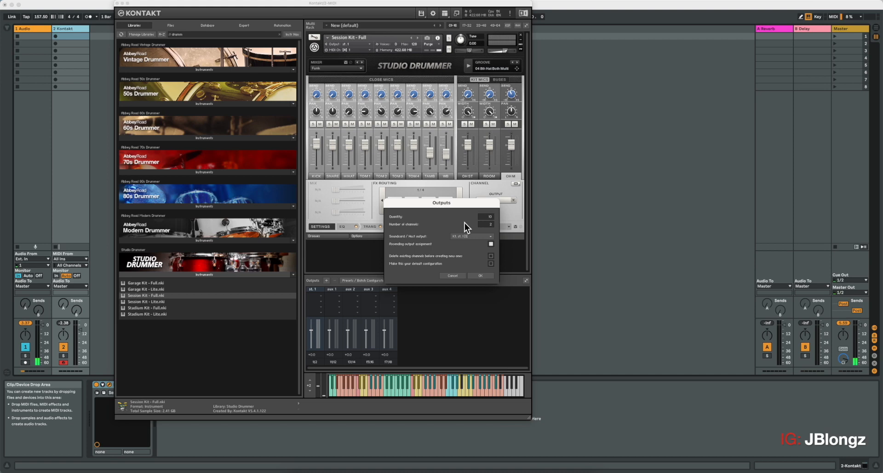
mouse_move(414, 250)
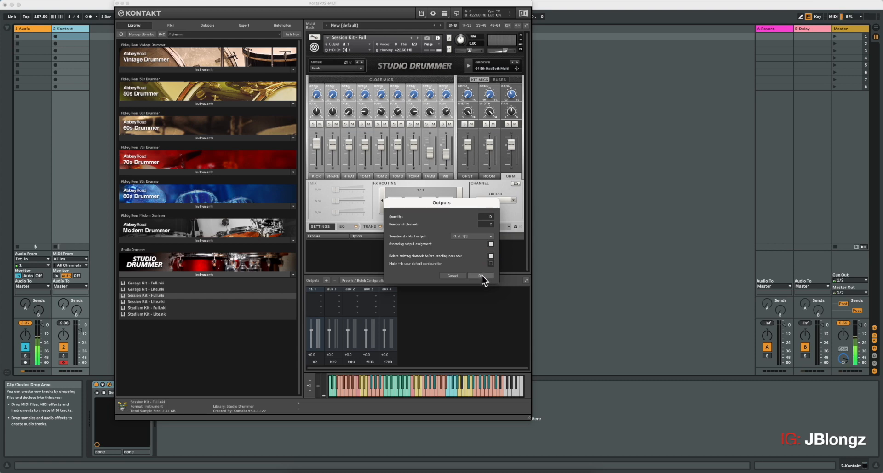
left_click(480, 275)
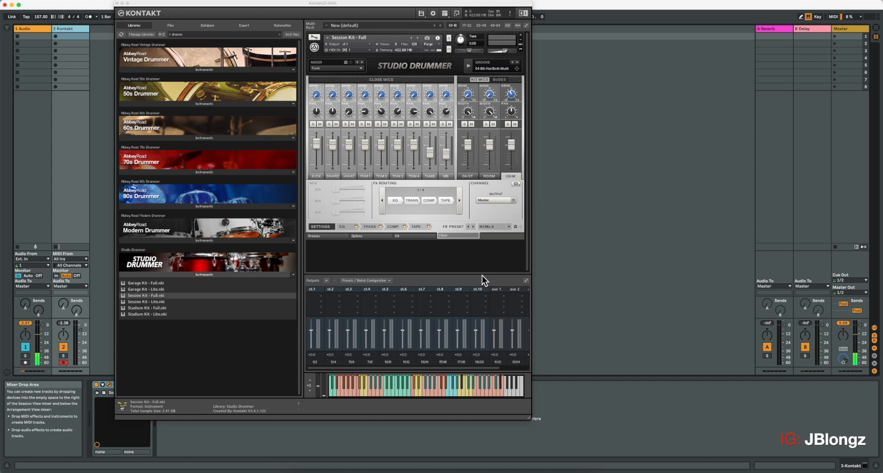
mouse_move(465, 306)
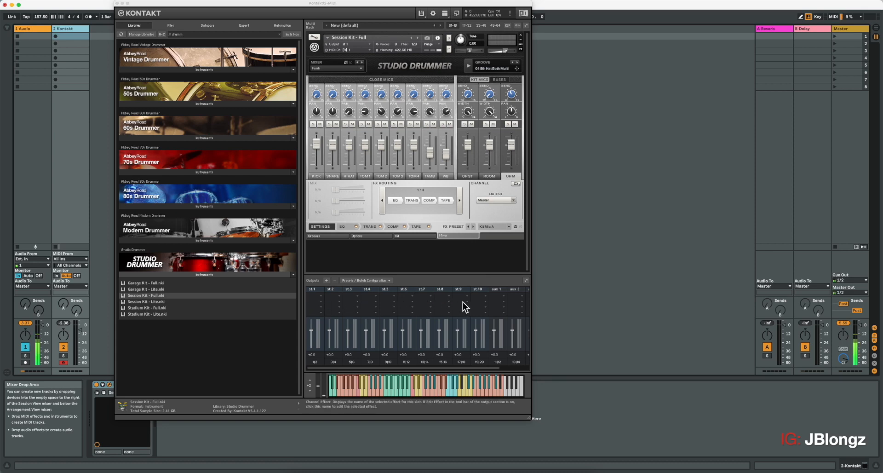
mouse_move(502, 100)
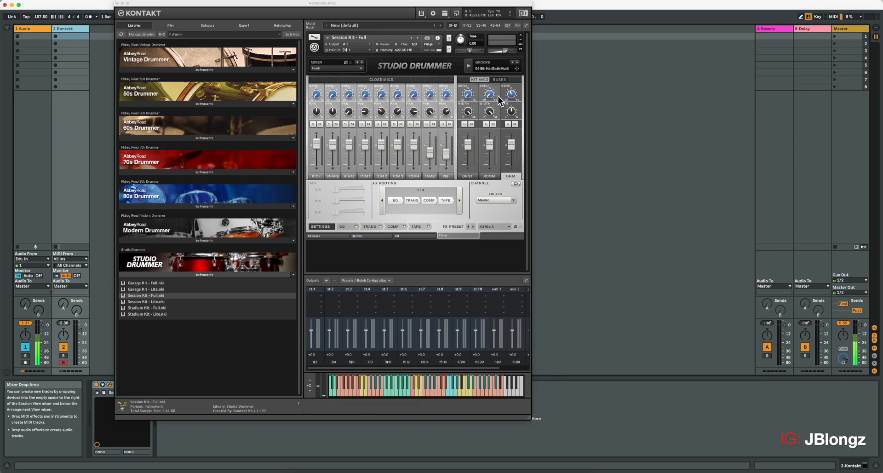
- Unload the drum kit without saving and load Session Kit - Full again
left_click(520, 35)
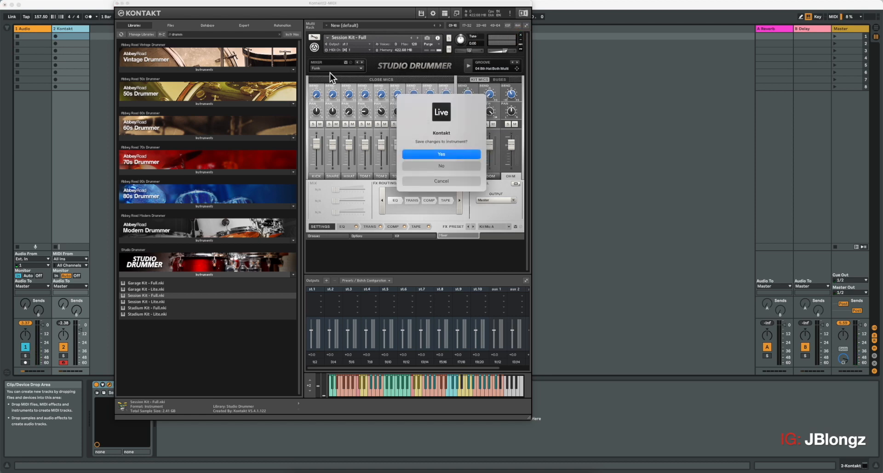
left_click(440, 154)
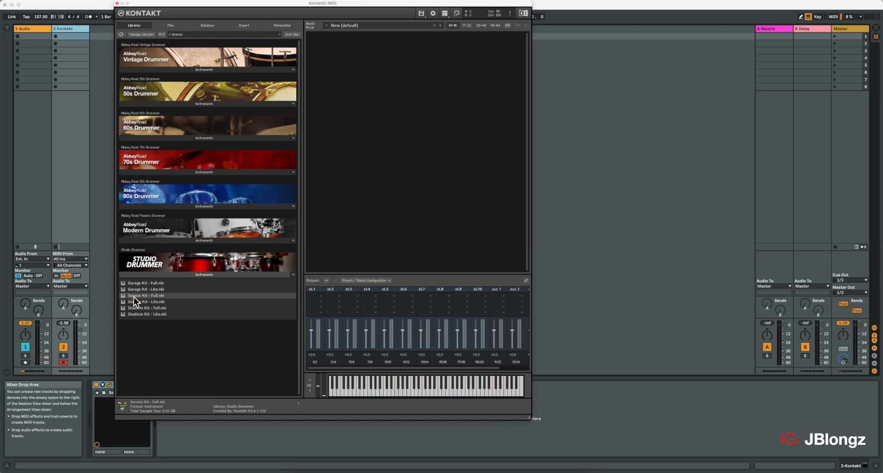
mouse_move(361, 189)
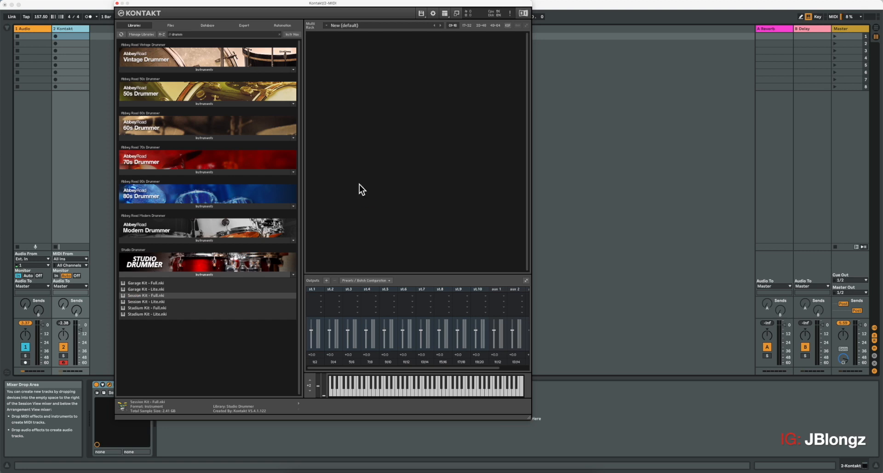
double_click(146, 295)
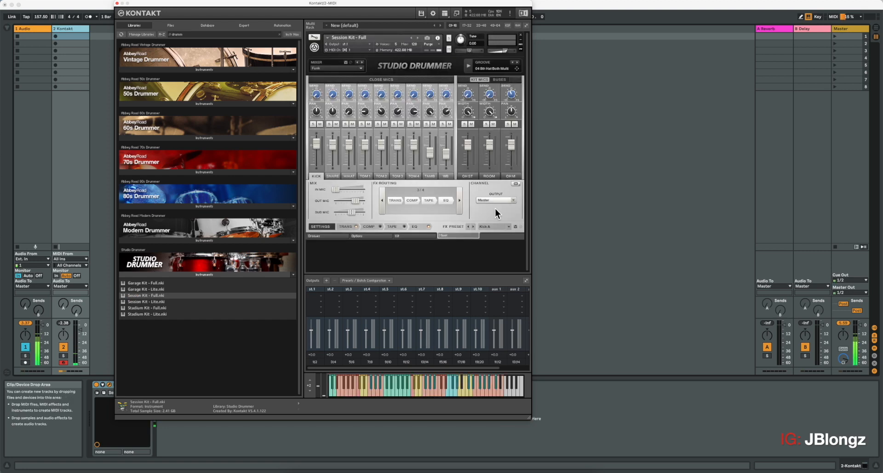
- Route the kick, snare, hi-hat and tom channels to their own stereo outputs st.1 onward
left_click(495, 199)
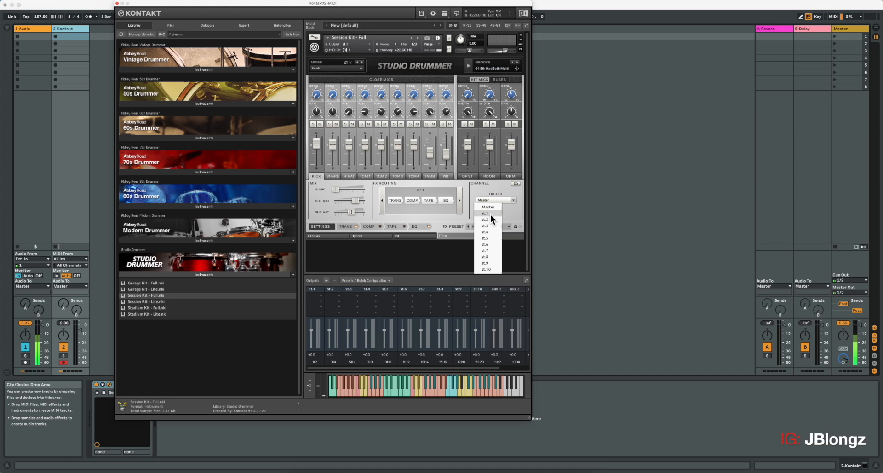
mouse_move(501, 216)
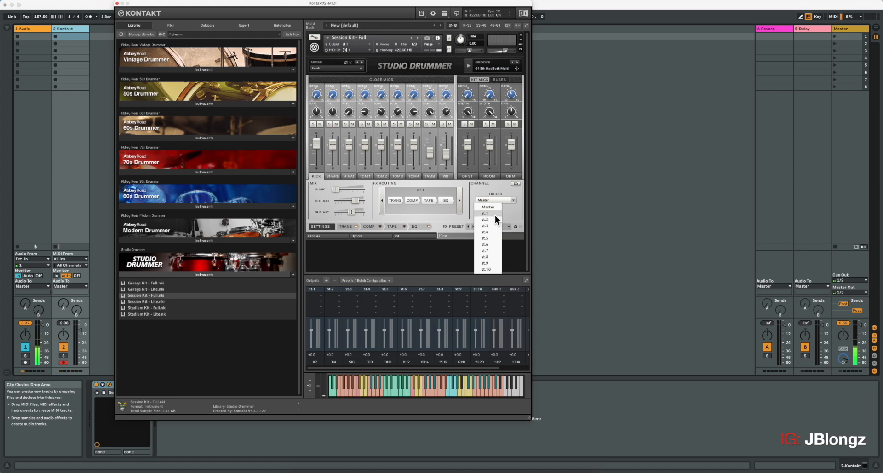
mouse_move(477, 218)
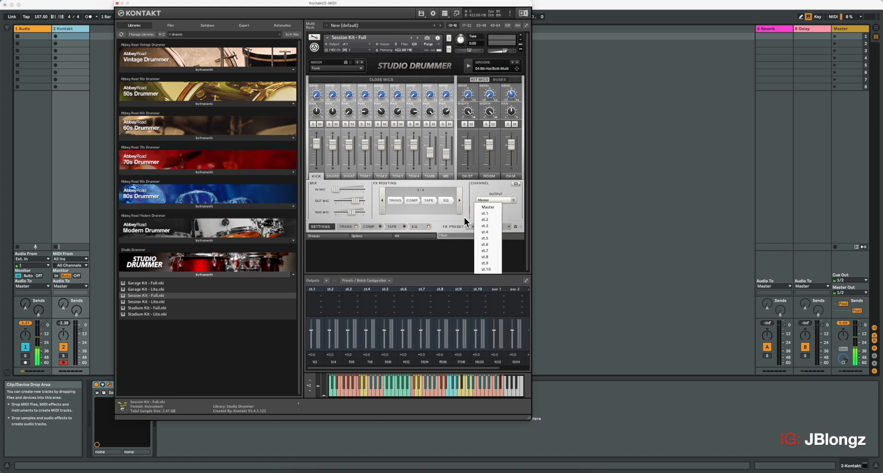
left_click(488, 207)
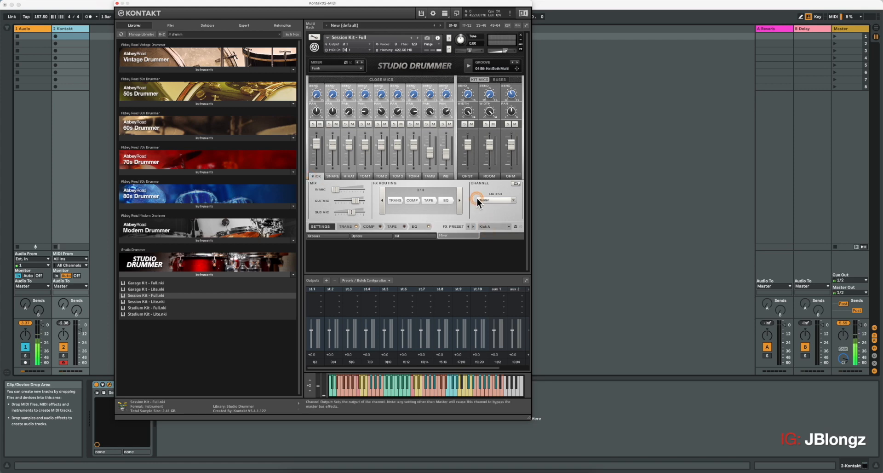
left_click(495, 200)
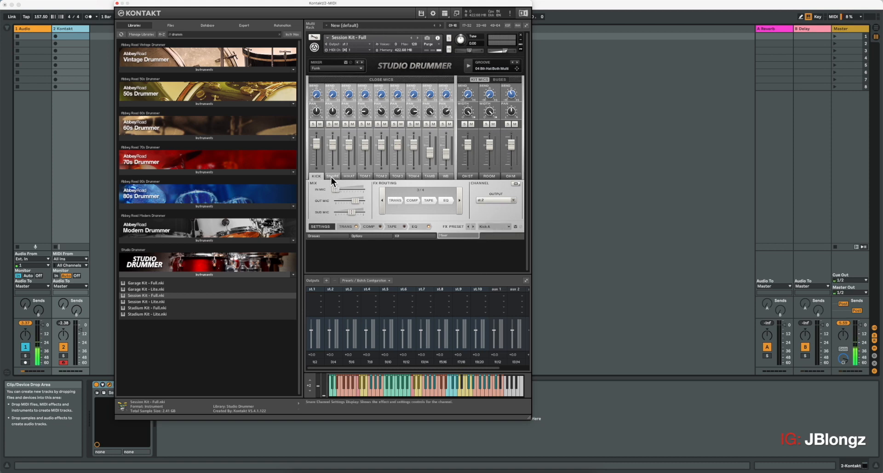
left_click(495, 199)
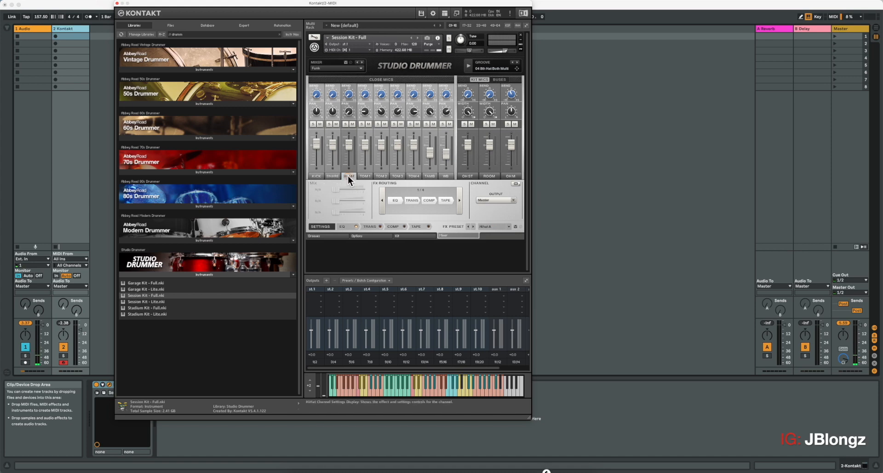
left_click(495, 200)
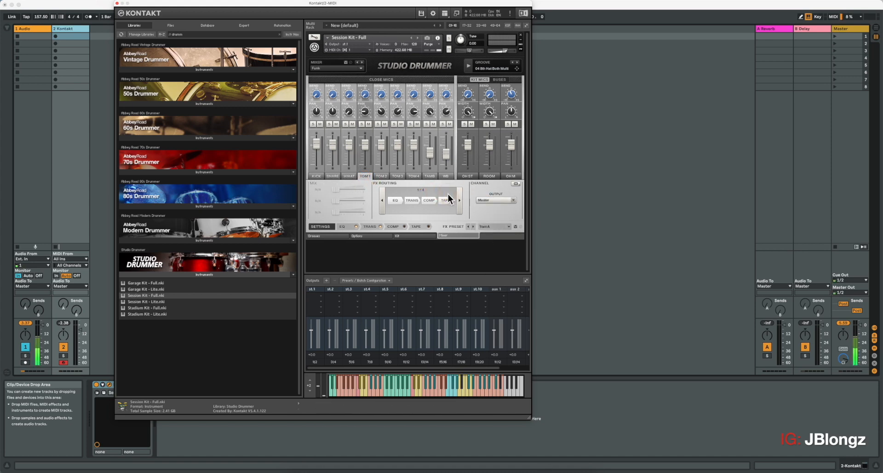
left_click(494, 200)
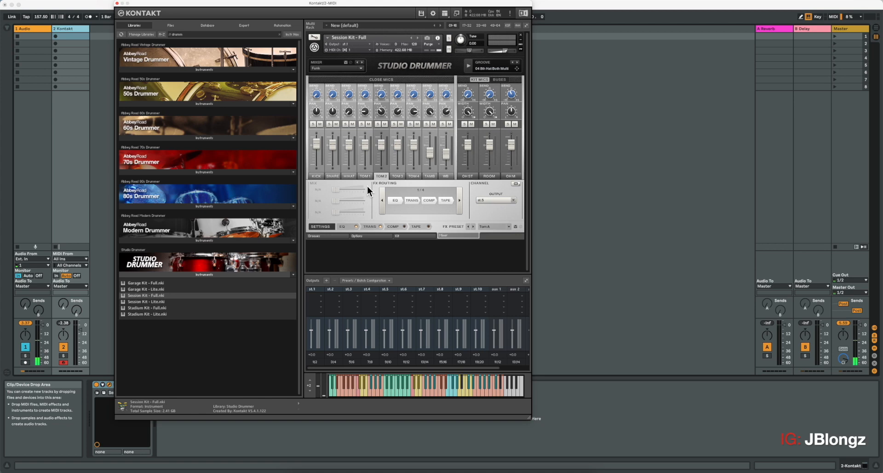
left_click(495, 199)
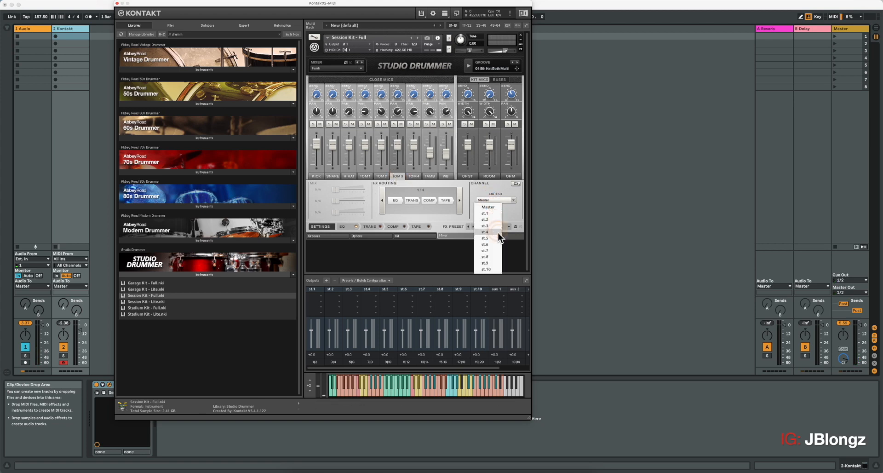
left_click(485, 231)
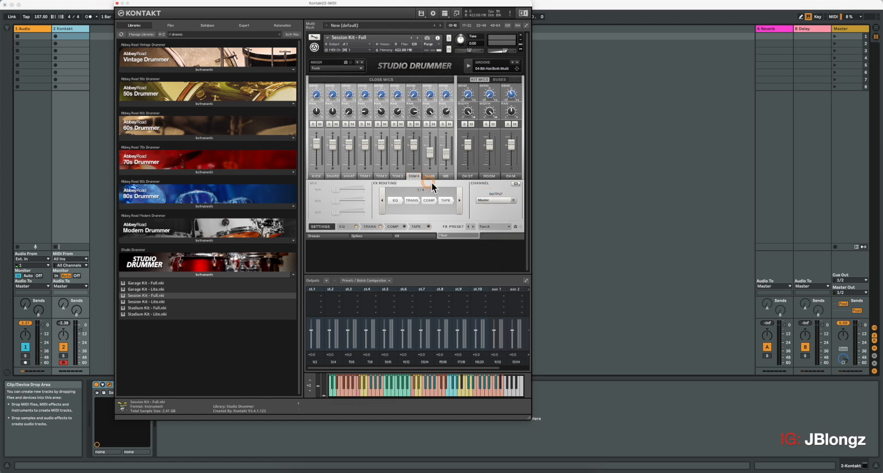
left_click(494, 200)
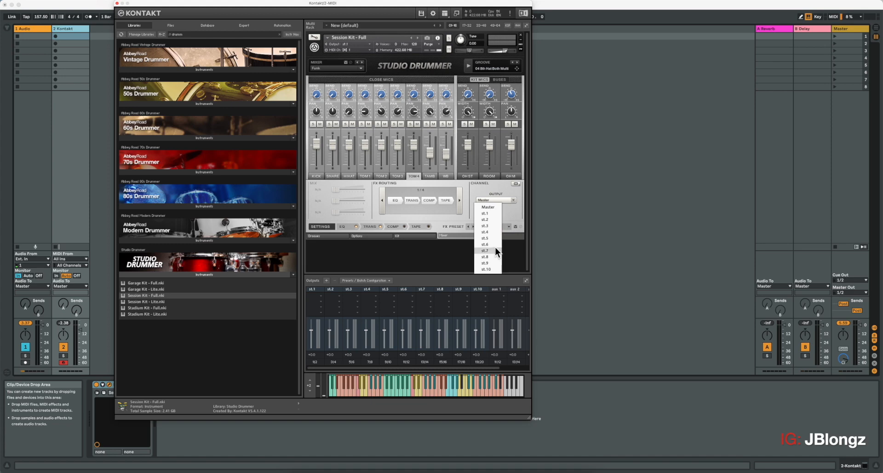
left_click(485, 238)
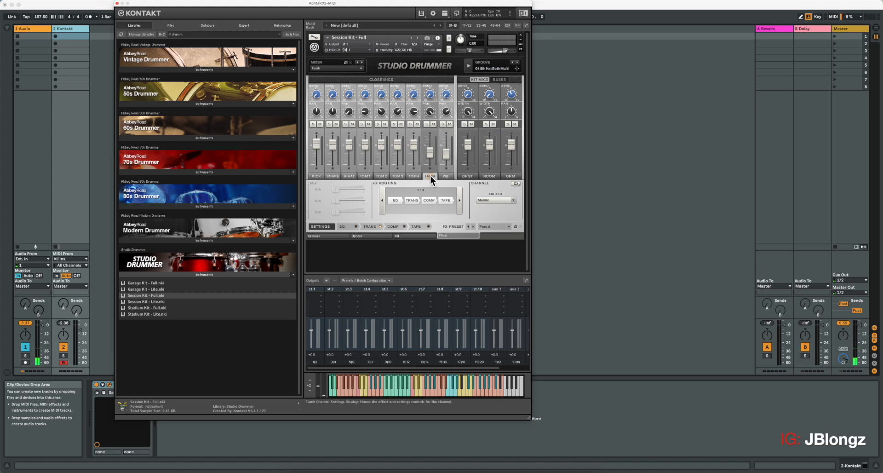
- Route the last close mic, stereo overheads, room (st.9) and mono overhead (st.10) to their own outputs
left_click(495, 199)
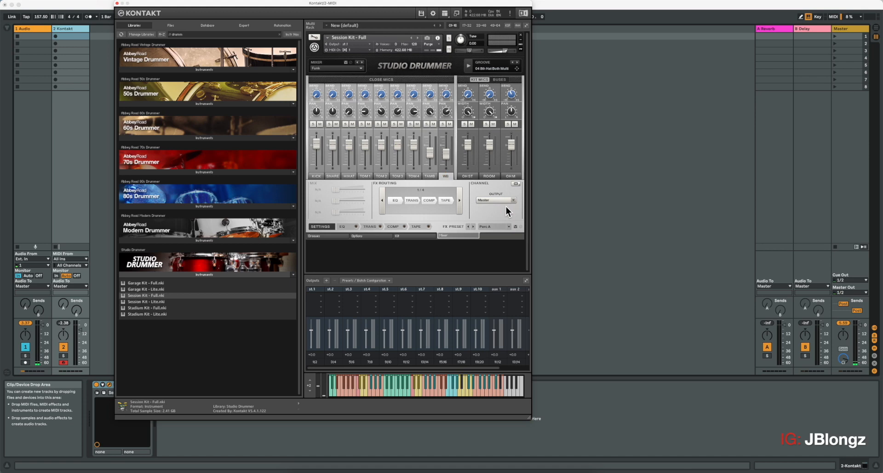
left_click(495, 200)
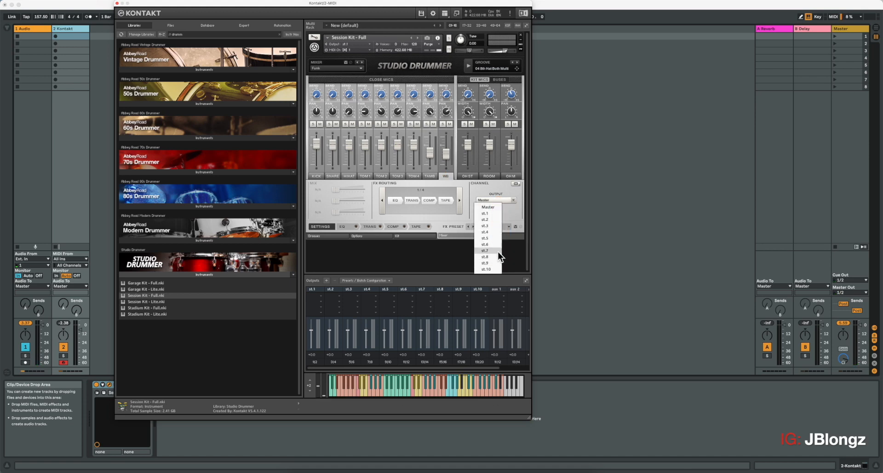
left_click(485, 250)
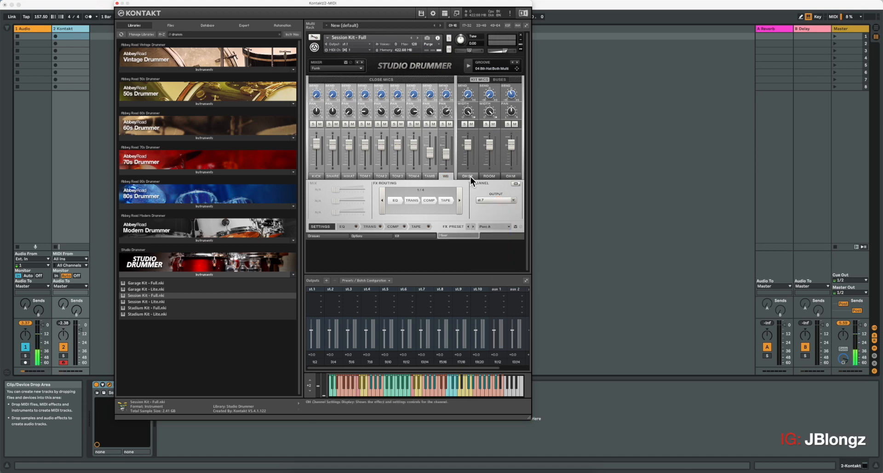
left_click(495, 199)
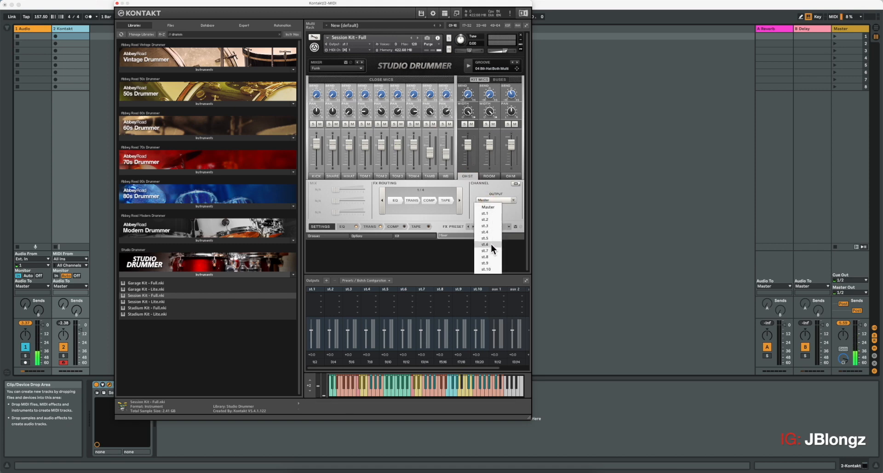
left_click(486, 250)
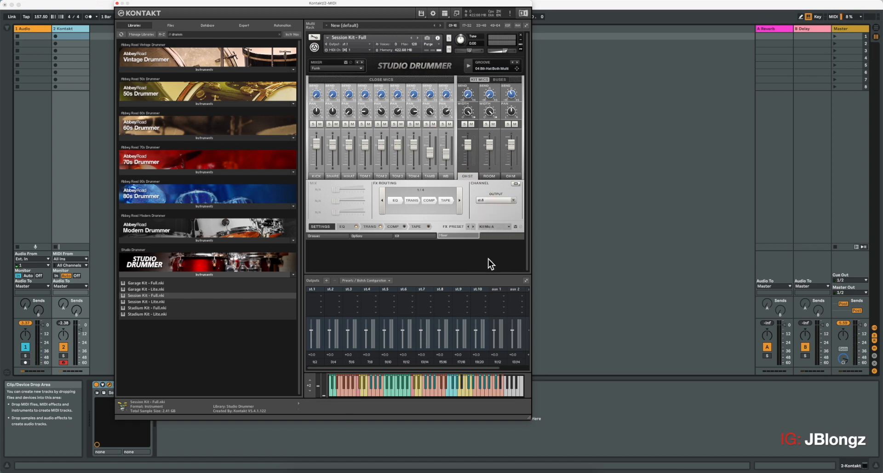
mouse_move(489, 175)
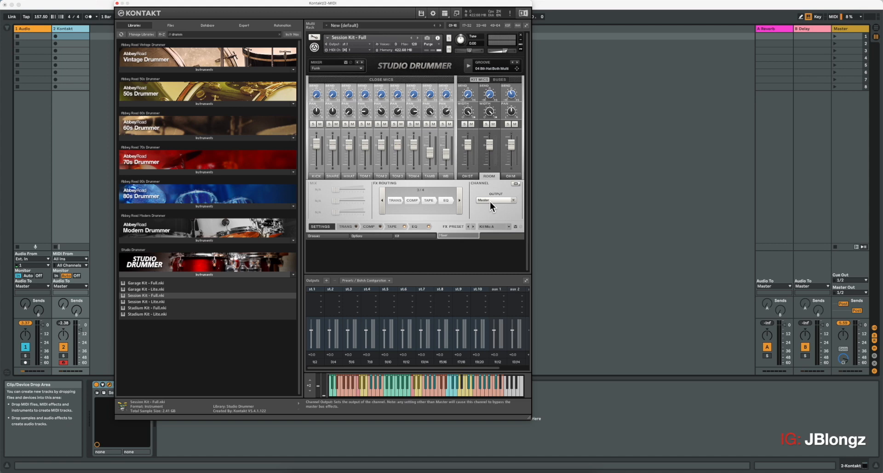
left_click(494, 199)
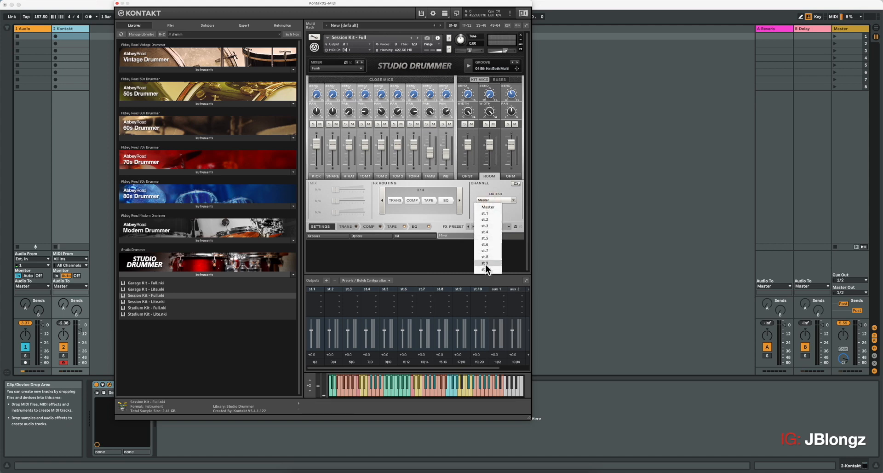
left_click(484, 263)
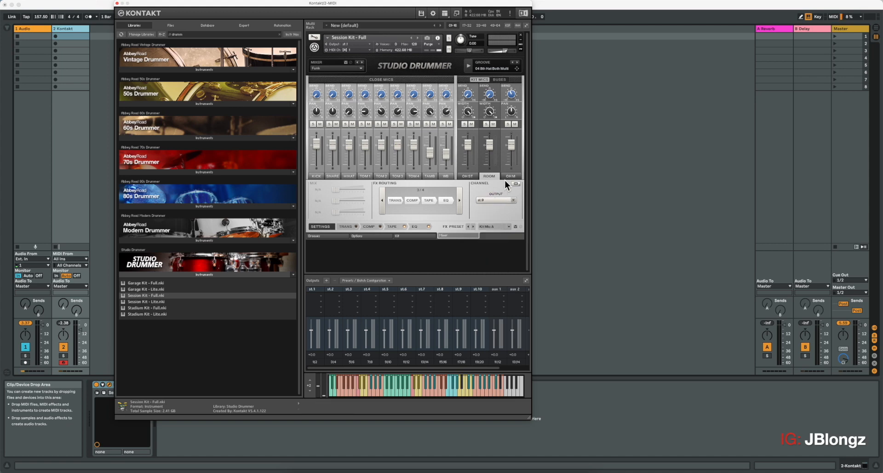
left_click(494, 199)
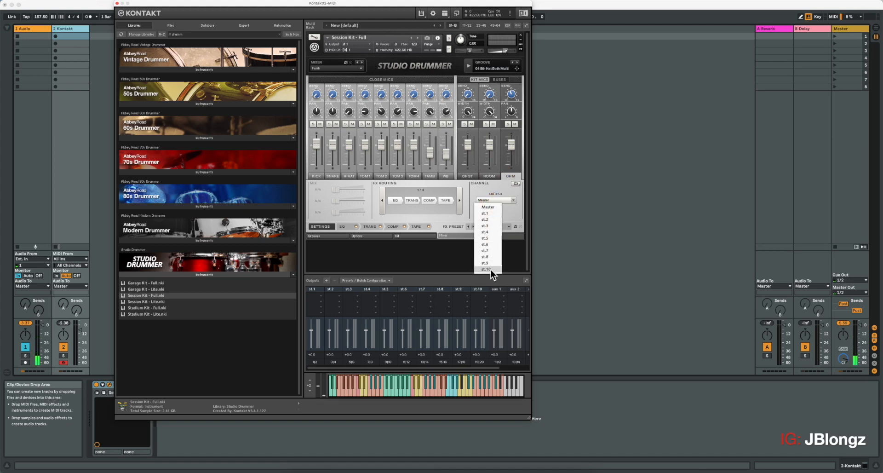
left_click(487, 268)
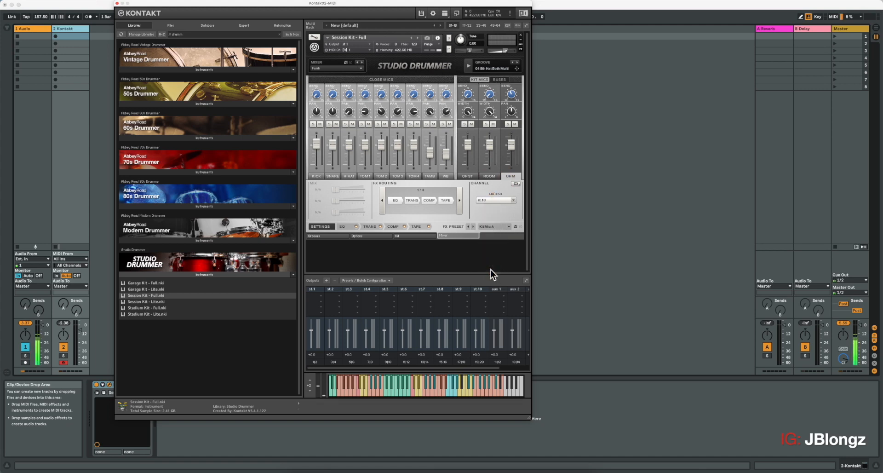
- Verify the output assignments on the room, tom and snare channels
left_click(489, 175)
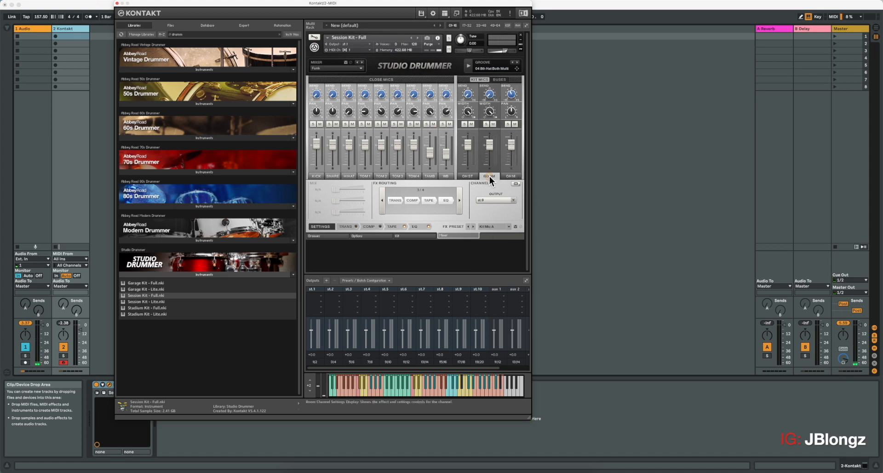
left_click(468, 175)
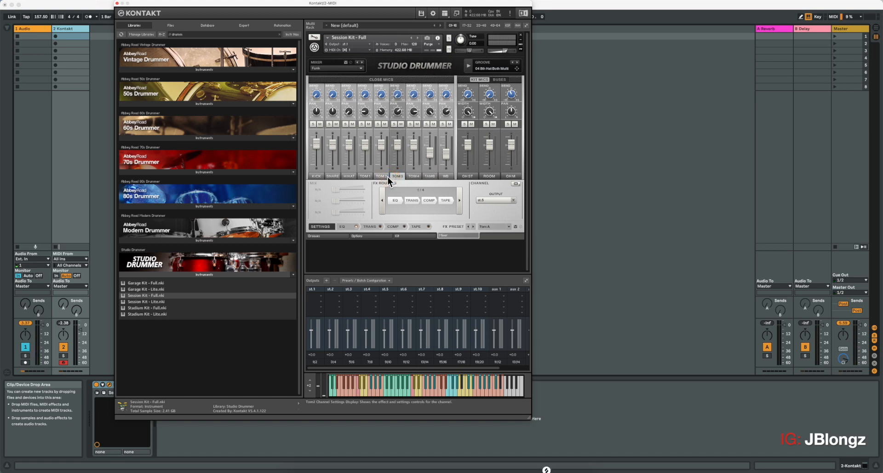
left_click(332, 176)
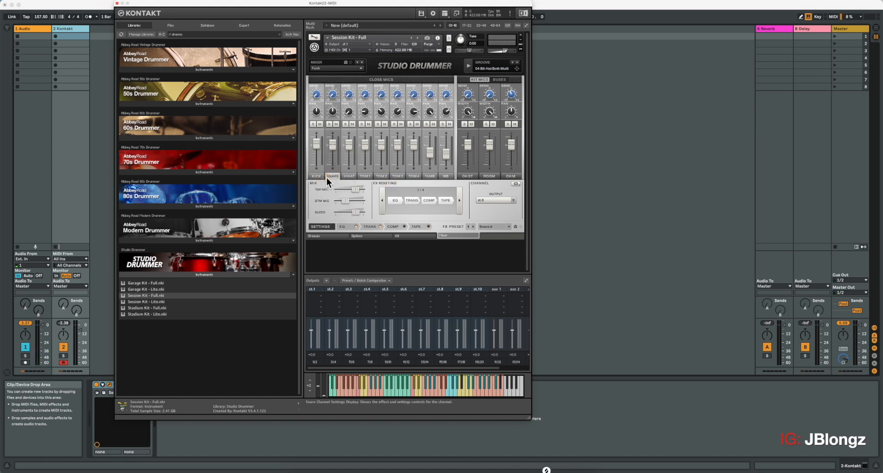
left_click(316, 176)
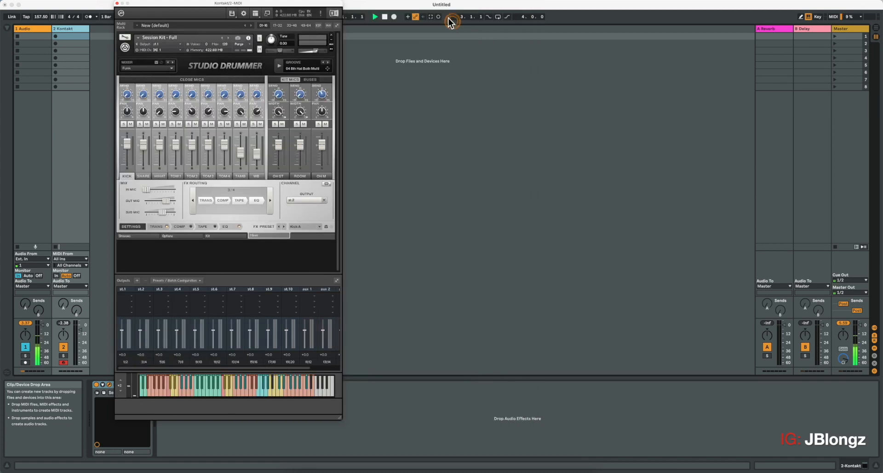
- Close the Kontakt plug-in window to return to Live's Session view
left_click_drag(225, 3, 326, 14)
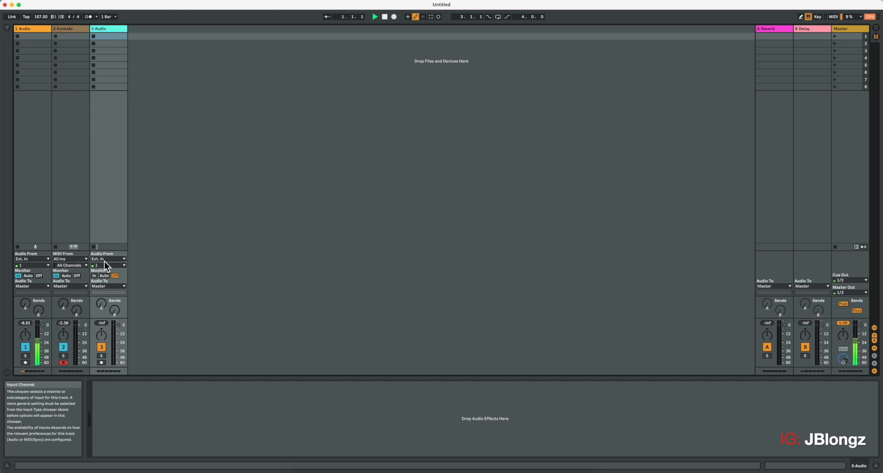
- Set track 3's Audio From to 2-Kontakt, channel Kt. aux 1
left_click(107, 265)
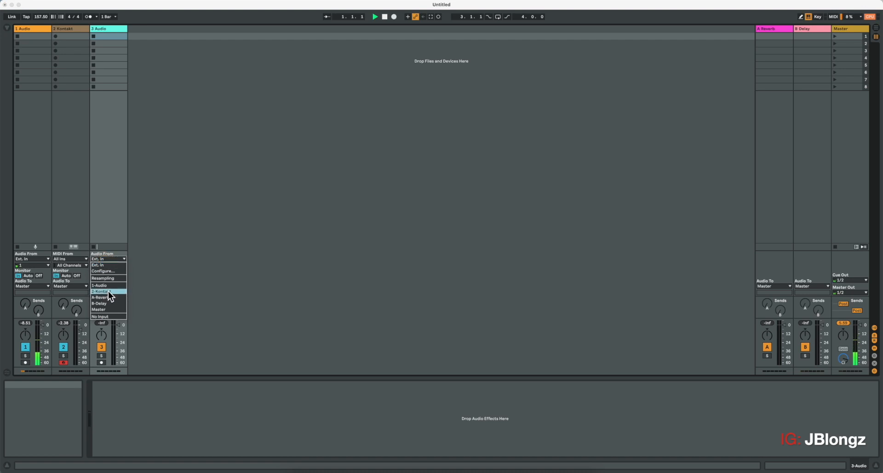
left_click(99, 291)
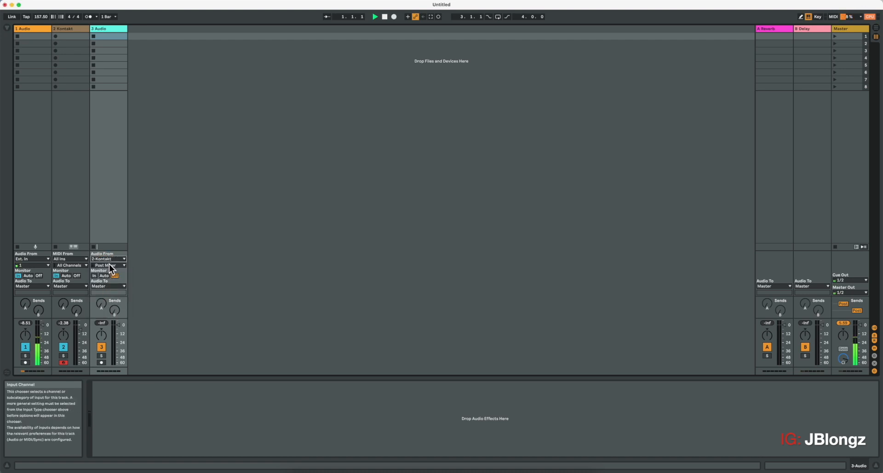
left_click(108, 265)
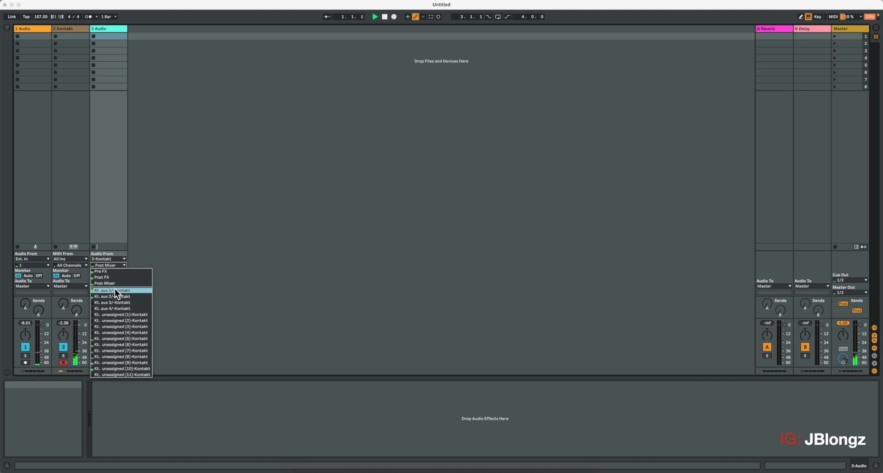
left_click(114, 296)
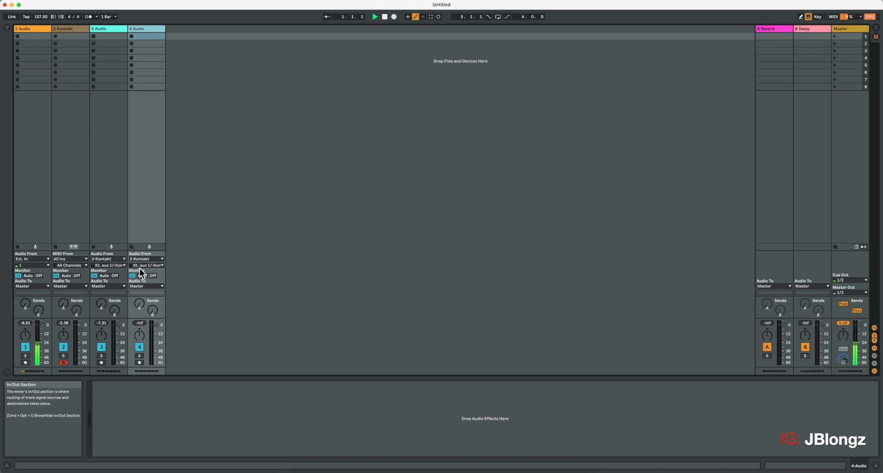
- Feed track 4 from Kontakt aux 2, duplicate it and feed track 5 from aux 3
left_click(146, 264)
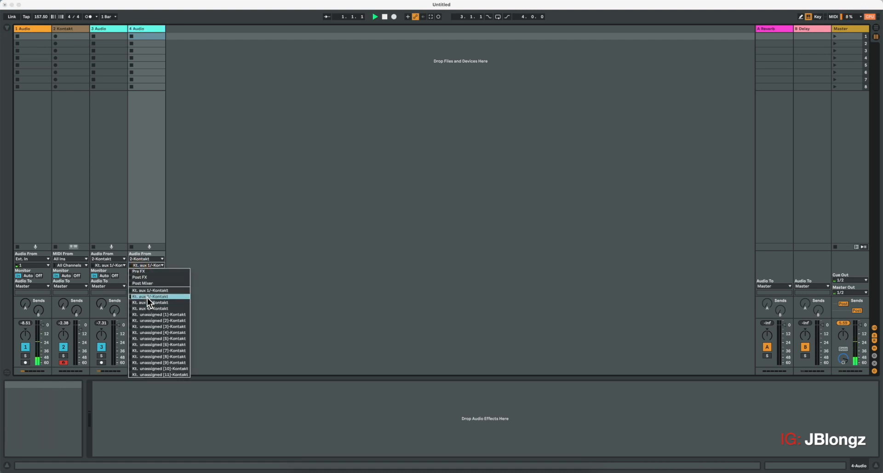
left_click(151, 302)
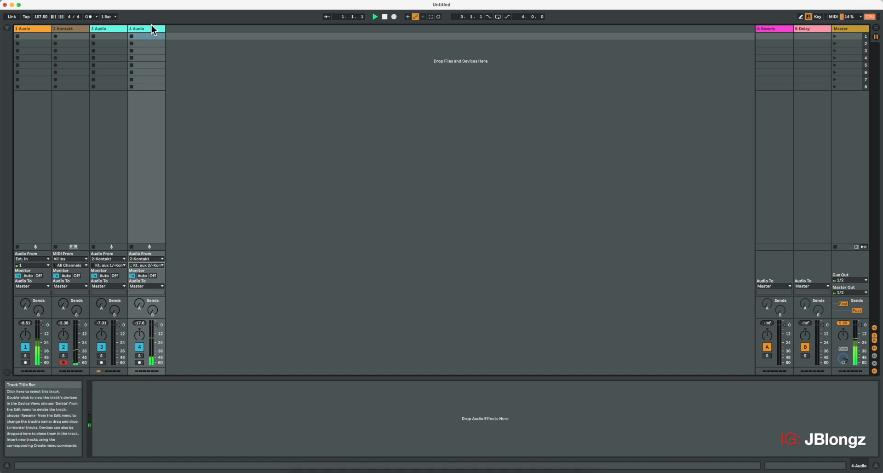
right_click(145, 28)
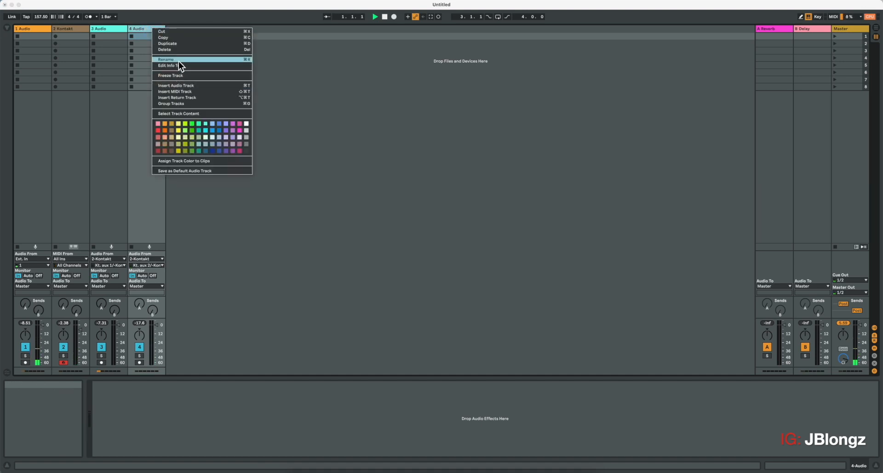
mouse_move(189, 44)
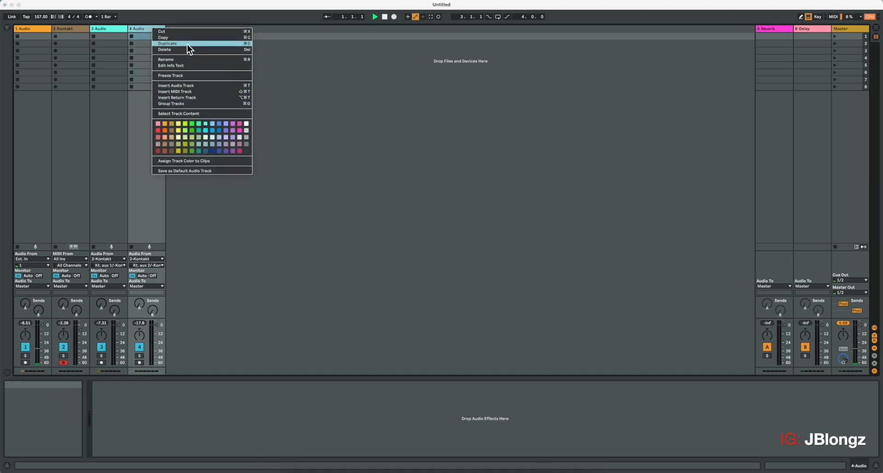
left_click(167, 44)
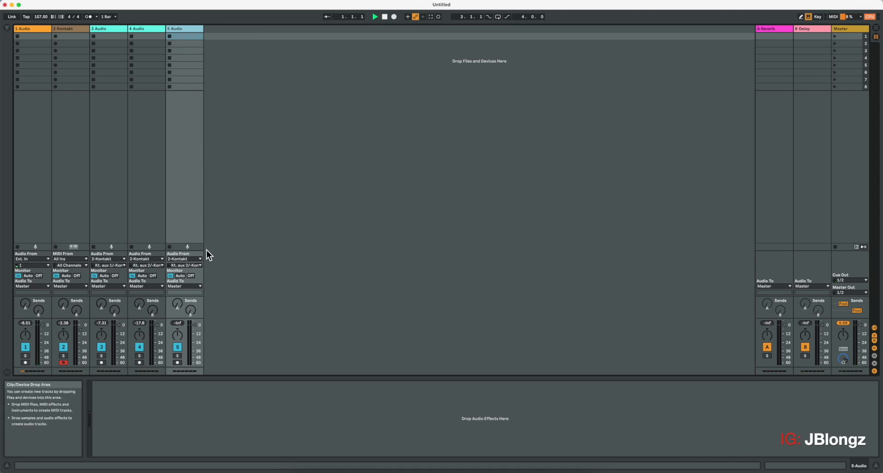
left_click(184, 265)
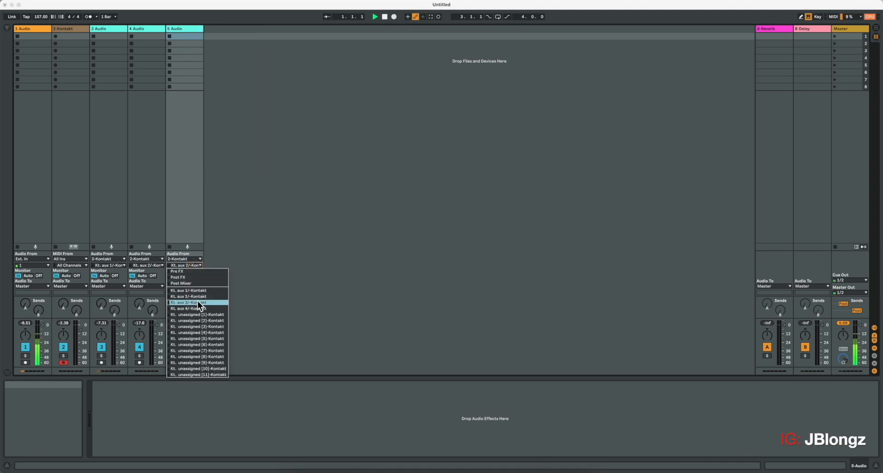
left_click(187, 303)
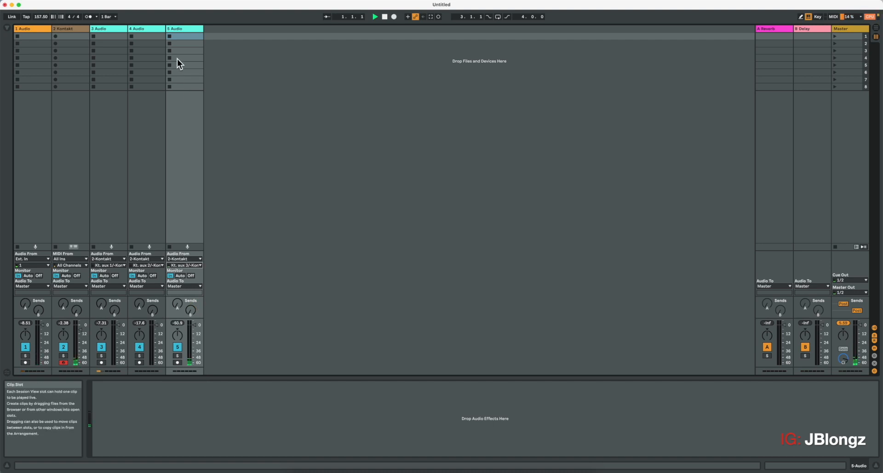
- Duplicate again for track 6 on aux 4, and feed track 7 from an unassigned Kontakt output
right_click(177, 29)
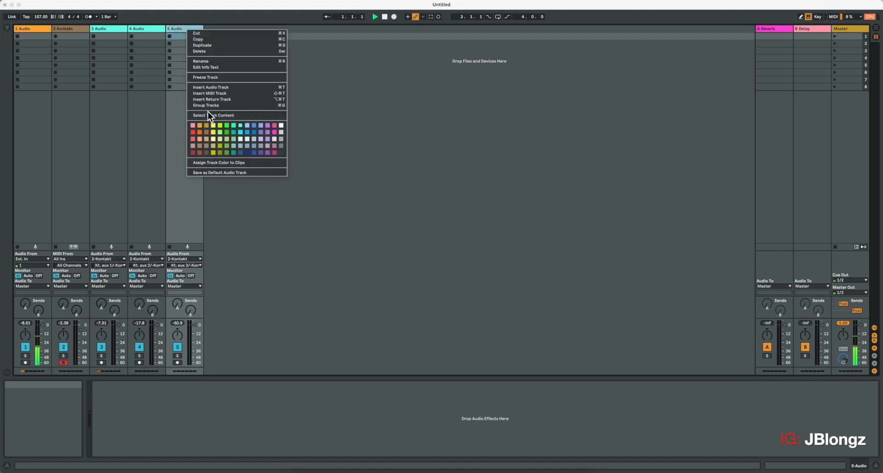
mouse_move(212, 100)
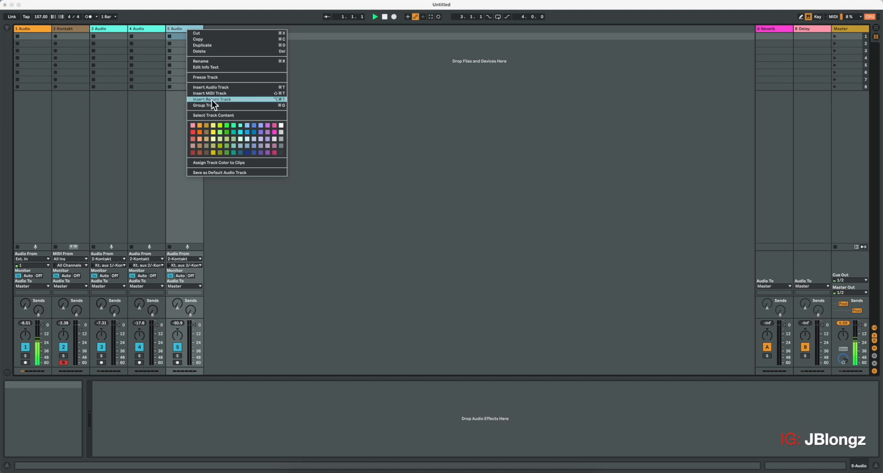
mouse_move(219, 45)
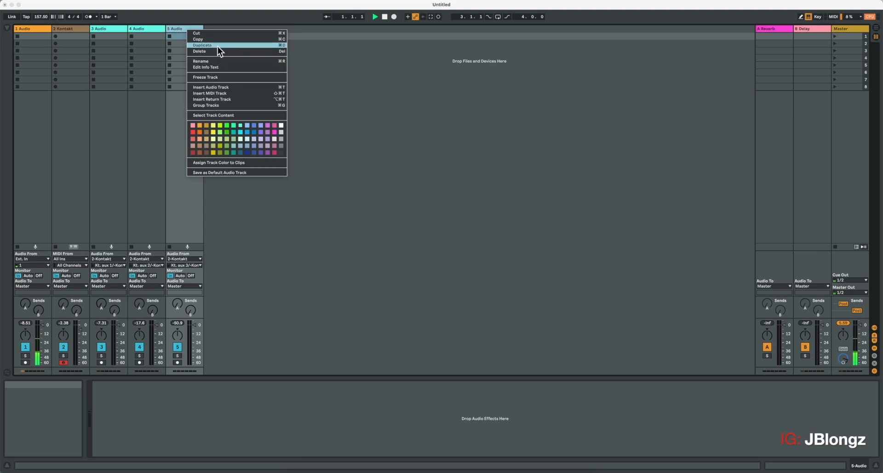
left_click(203, 45)
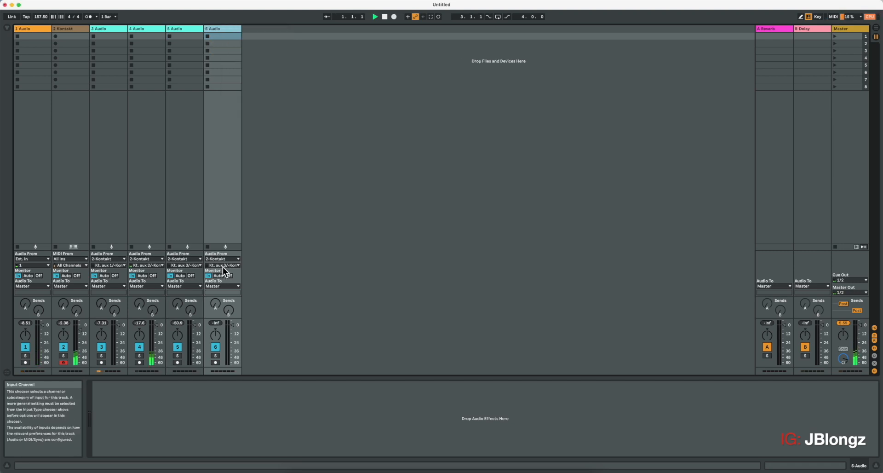
left_click(223, 265)
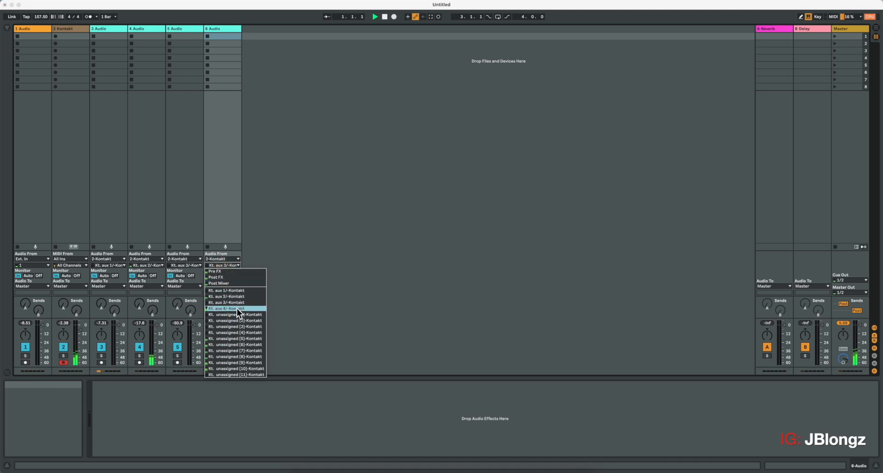
left_click(226, 308)
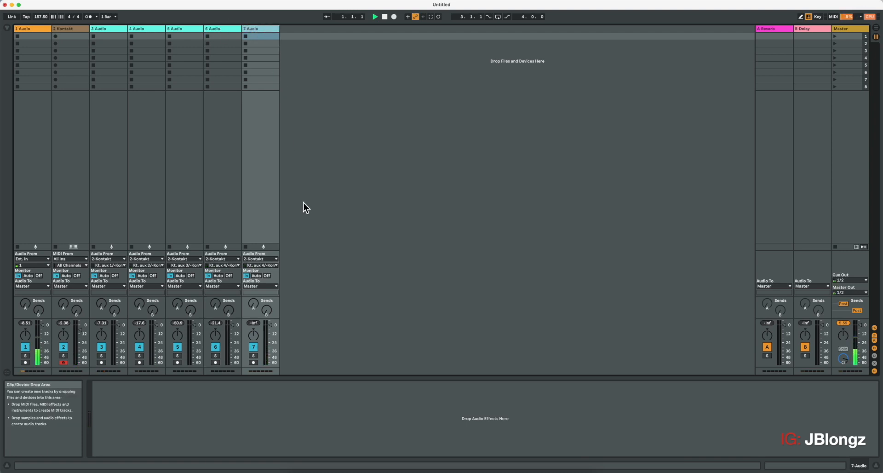
left_click(261, 264)
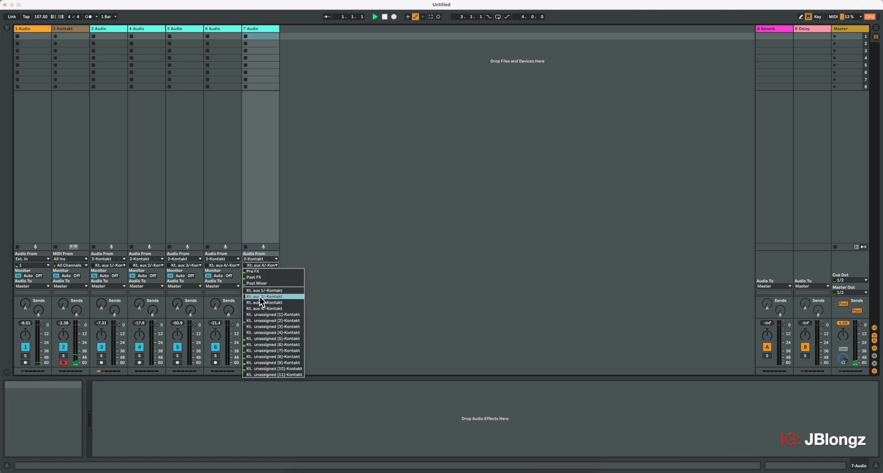
mouse_move(276, 328)
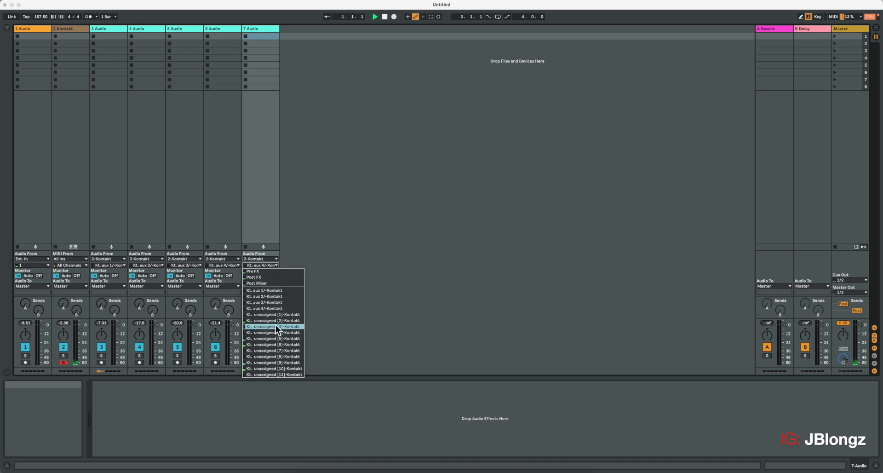
left_click(273, 326)
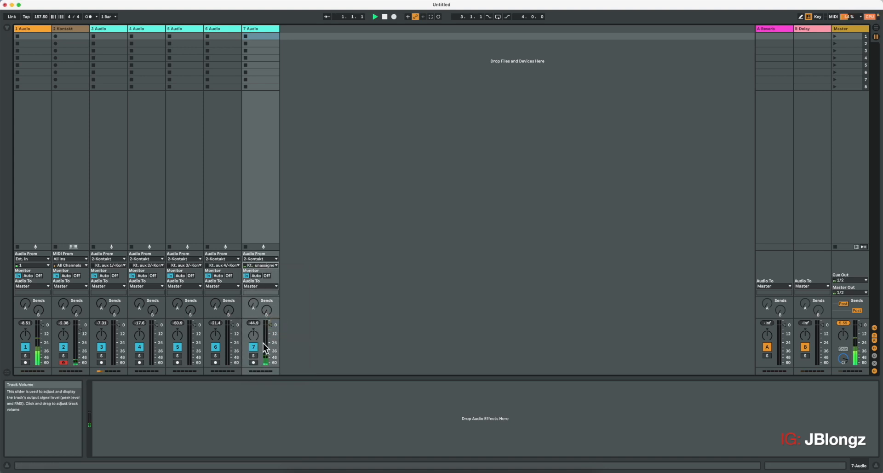
mouse_move(284, 58)
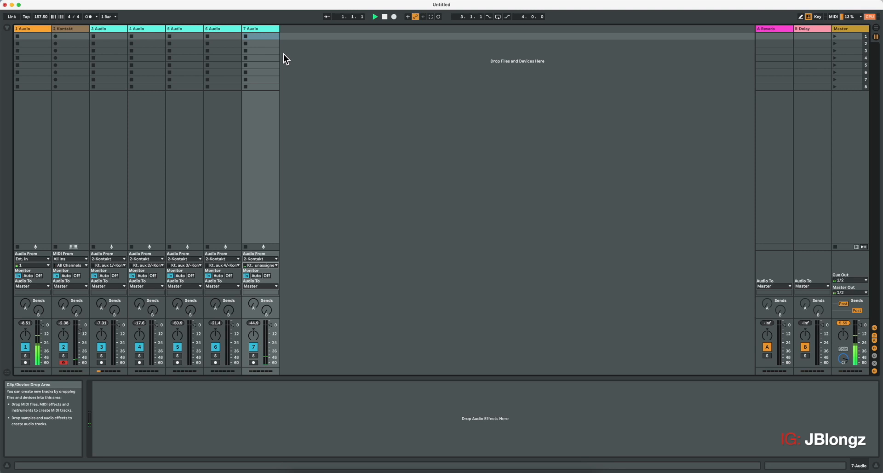
- Duplicate track 7 into tracks 8 and 9, both on an unassigned Kontakt output
right_click(259, 28)
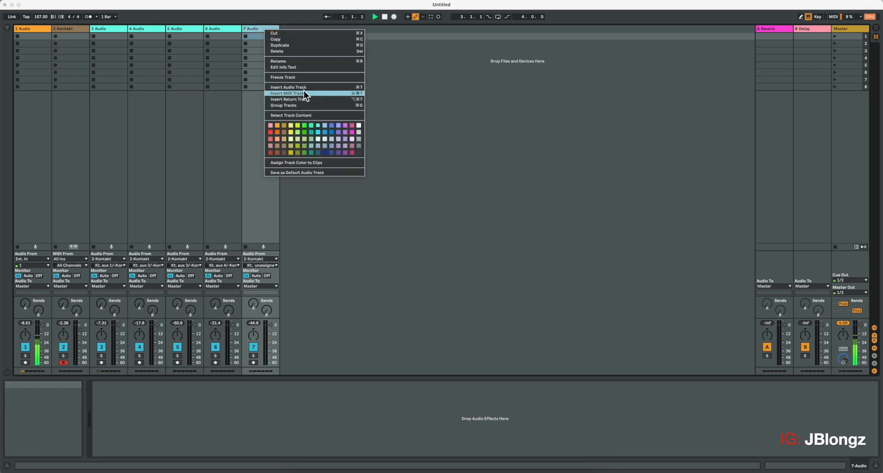
mouse_move(305, 45)
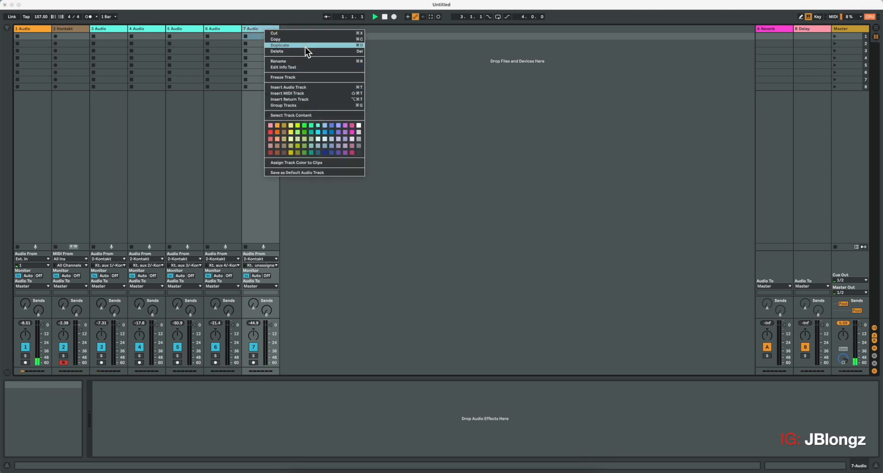
left_click(280, 45)
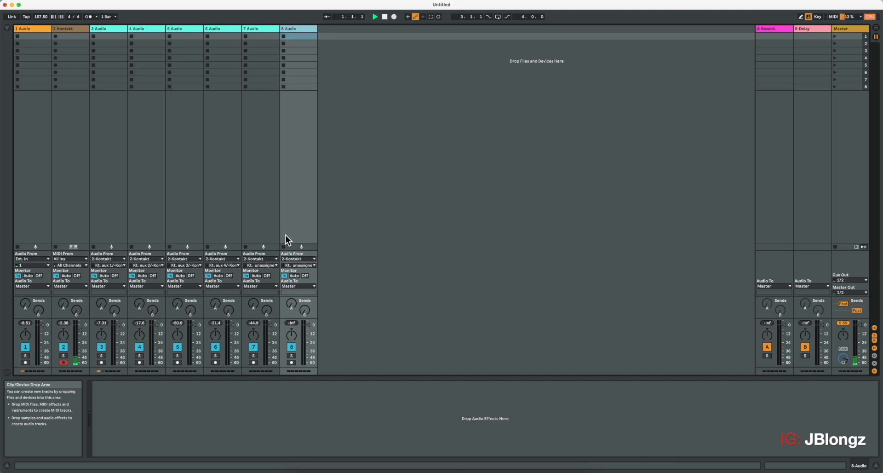
left_click(298, 265)
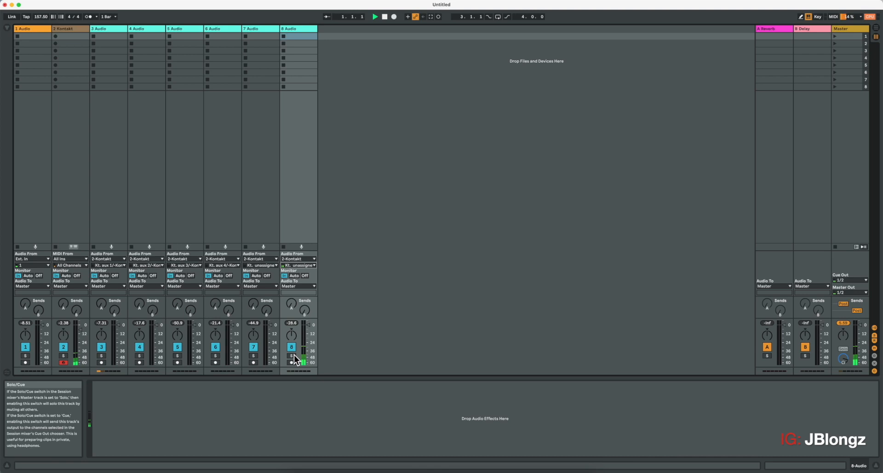
left_click(293, 28)
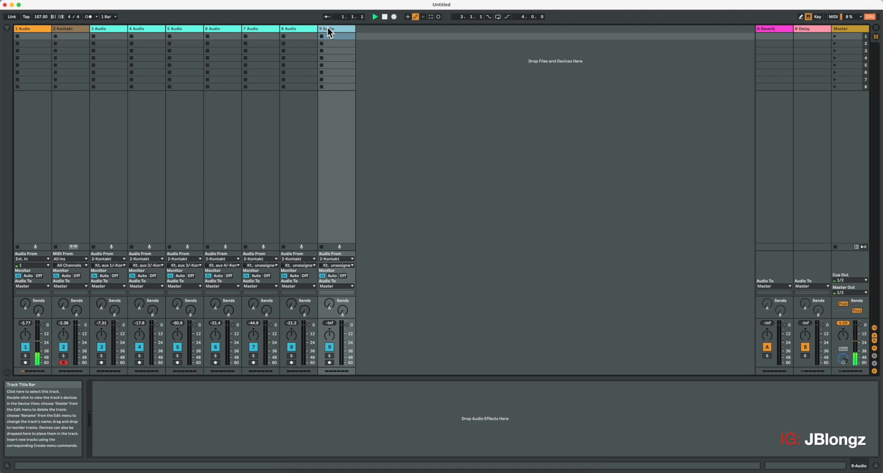
mouse_move(313, 32)
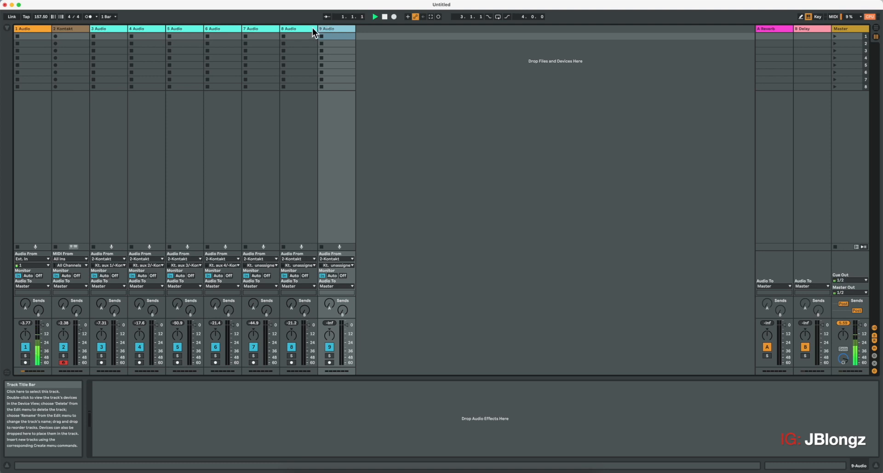
left_click(65, 28)
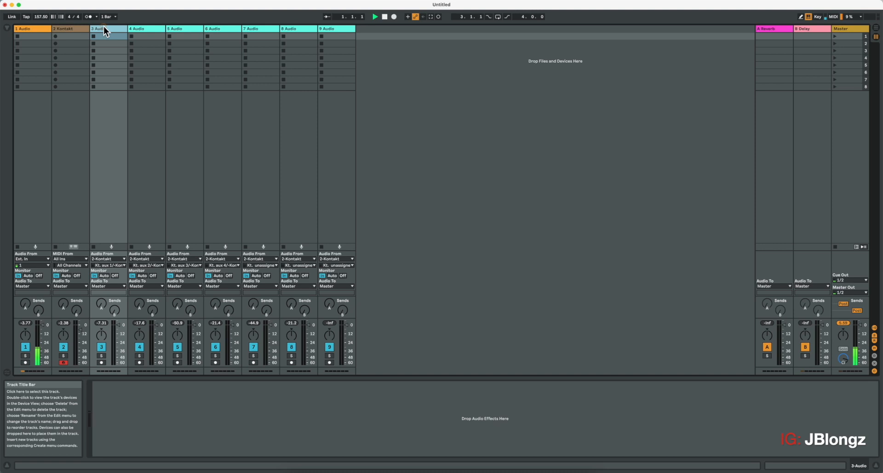
- Rename the third track to Kick and a newly added track to Room
double_click(101, 28)
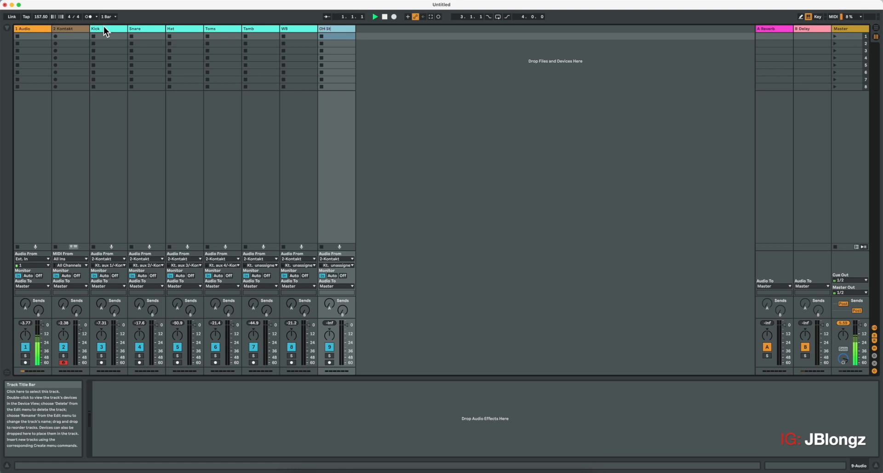
left_click(773, 28)
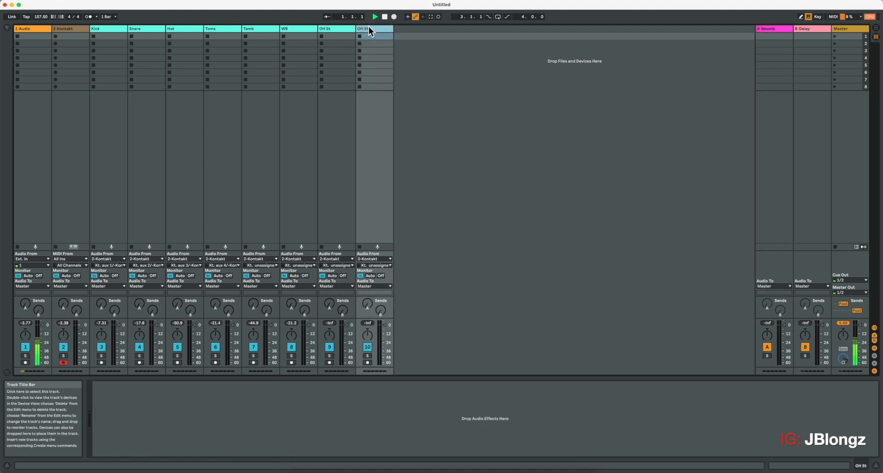
double_click(362, 29)
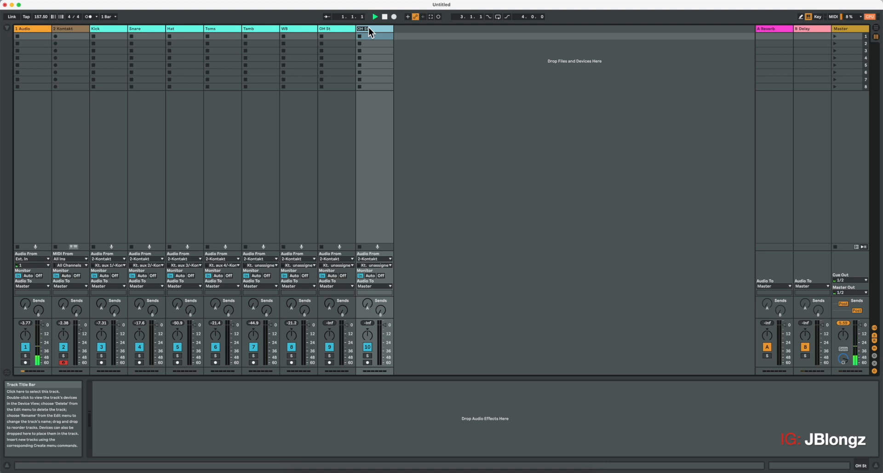
type("Room")
type("OH M")
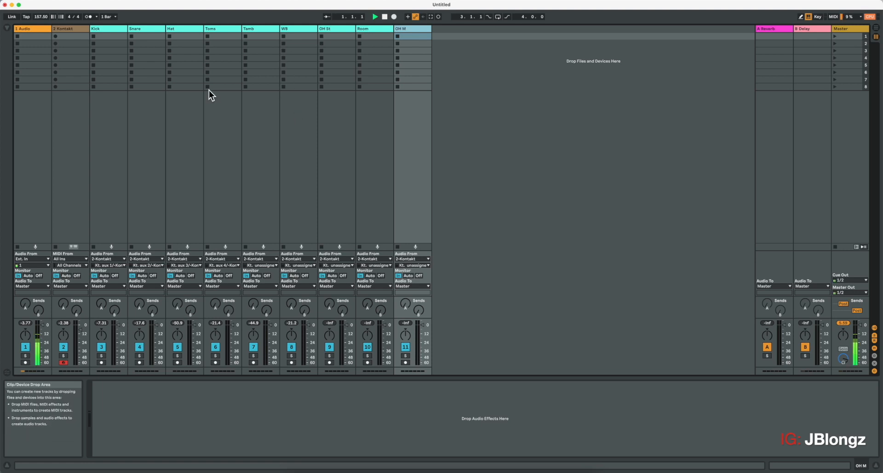
mouse_move(72, 28)
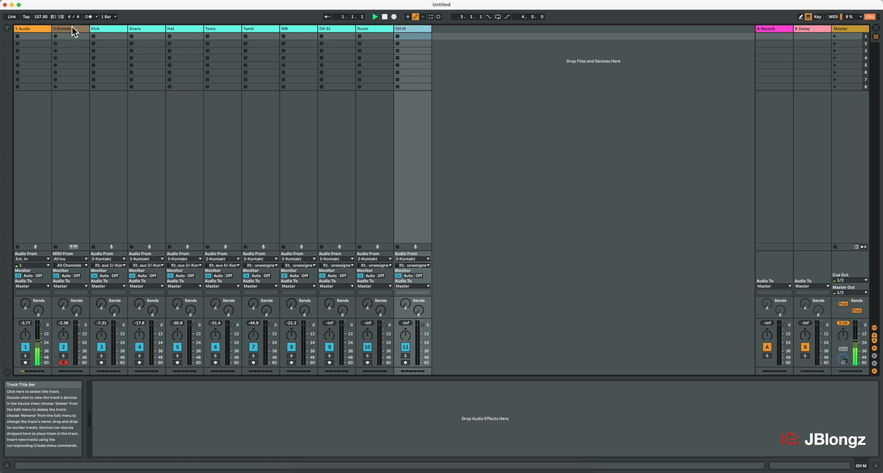
- Feed the OH St track from its own Studio Drummer overhead output in Kontakt
double_click(63, 29)
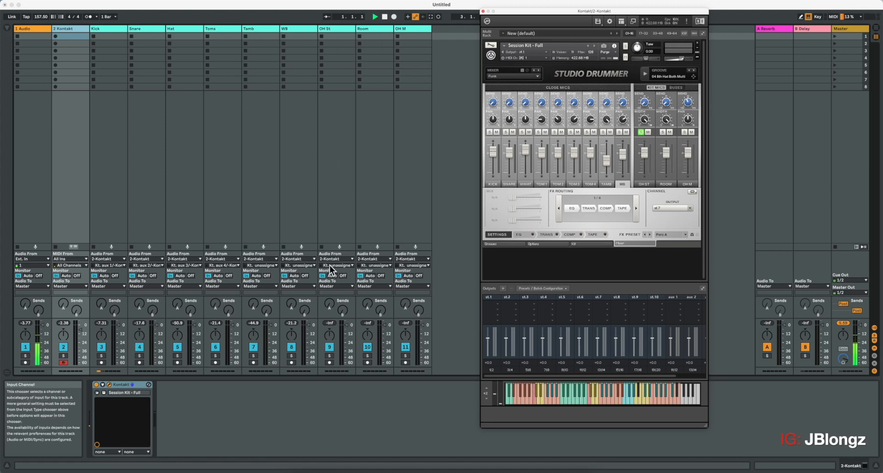
left_click(337, 265)
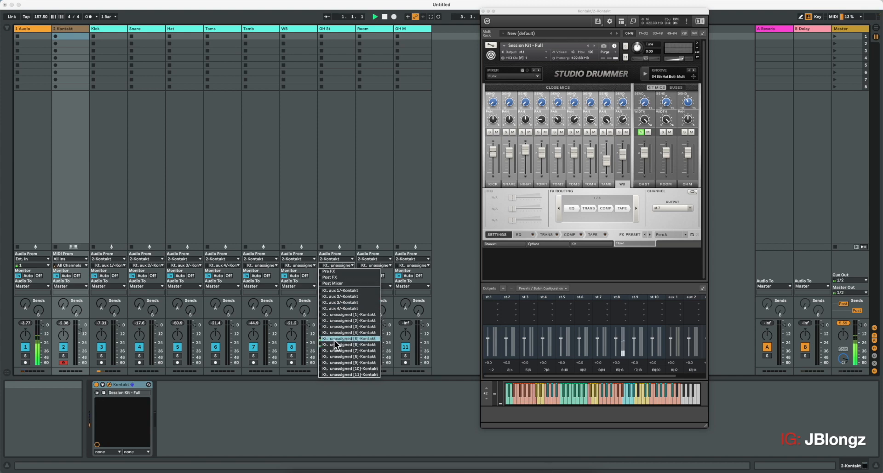
left_click(348, 338)
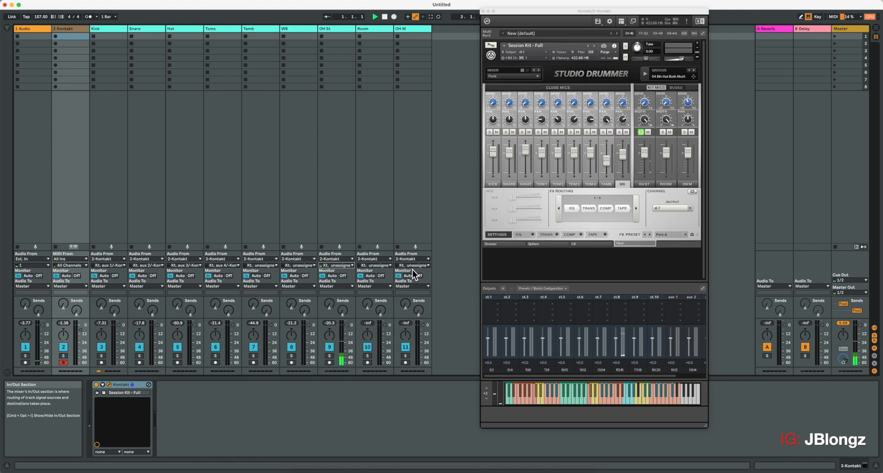
- Solo the Room mic in the kit mixer and route the Room and OH M channels to their tracks
left_click(663, 133)
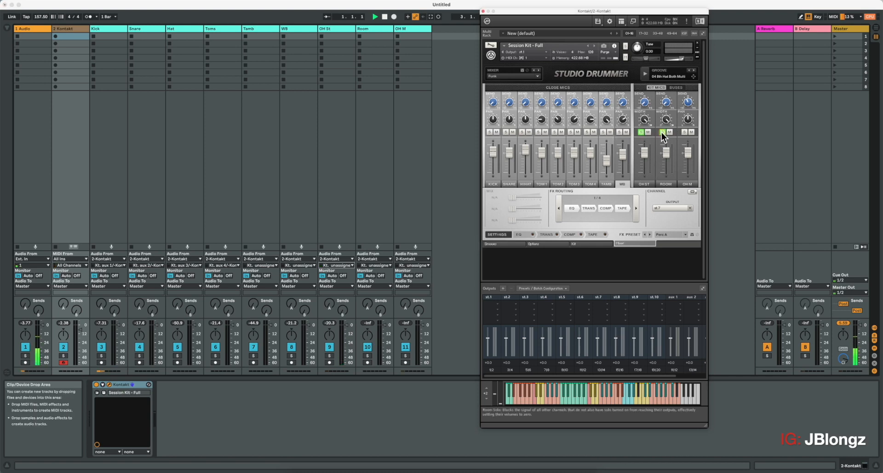
left_click(663, 132)
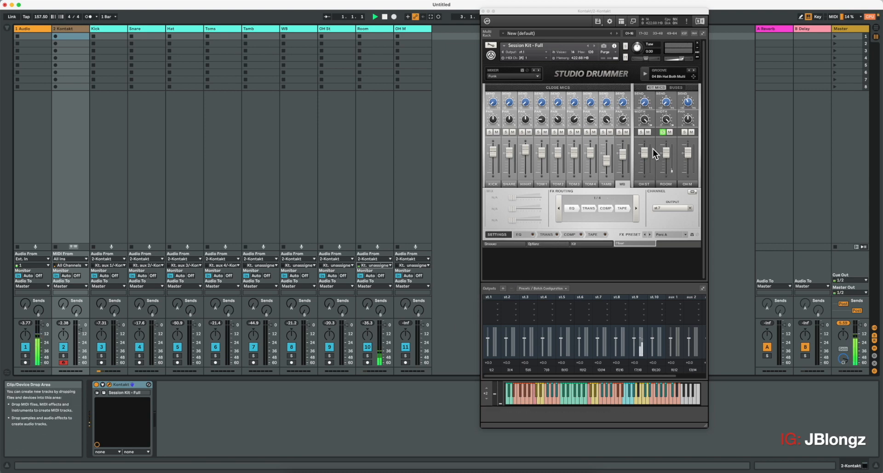
left_click(686, 132)
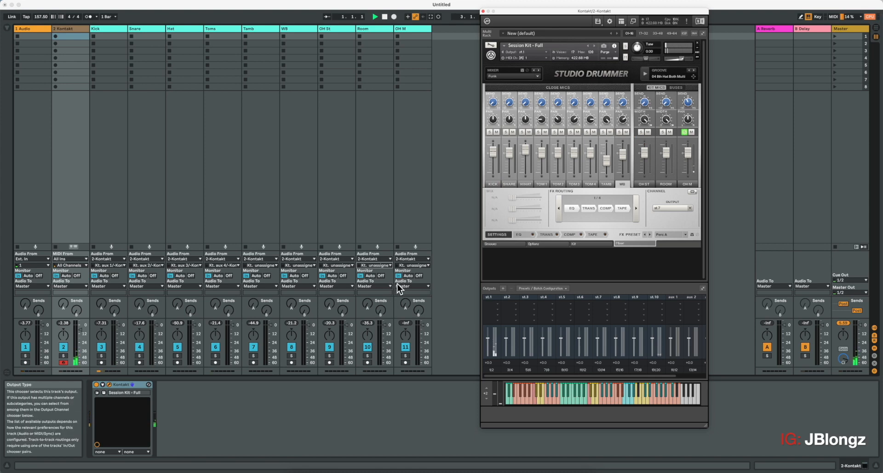
left_click(414, 265)
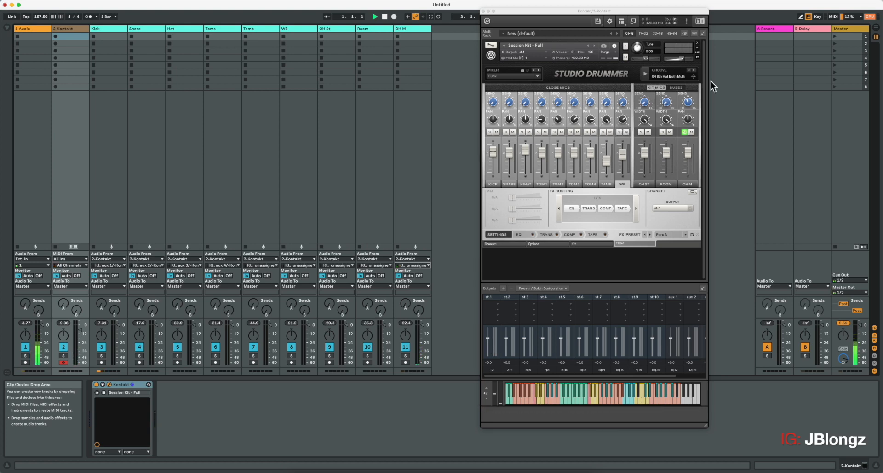
mouse_move(686, 102)
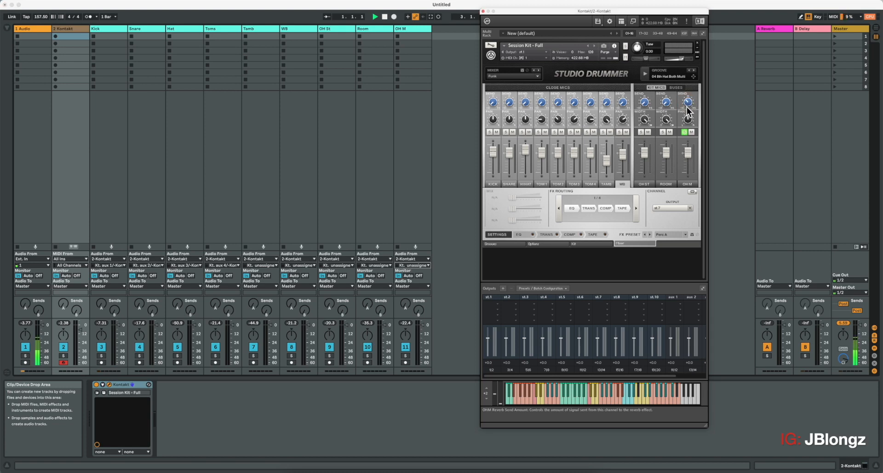
mouse_move(416, 173)
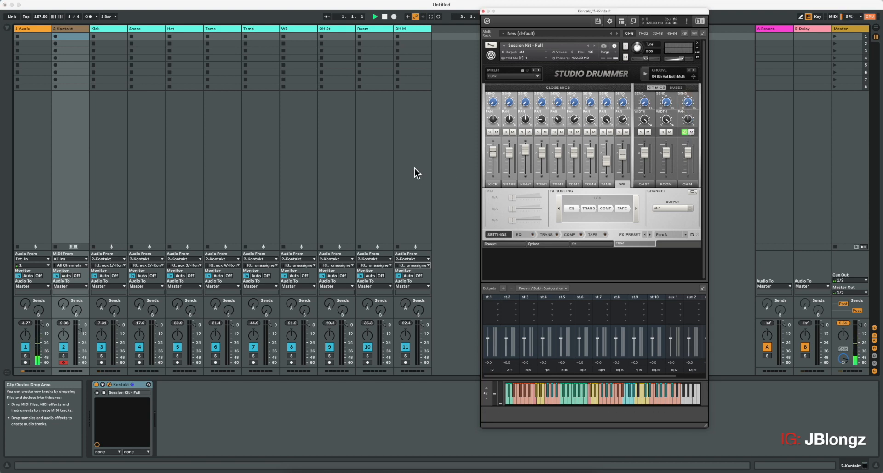
mouse_move(566, 265)
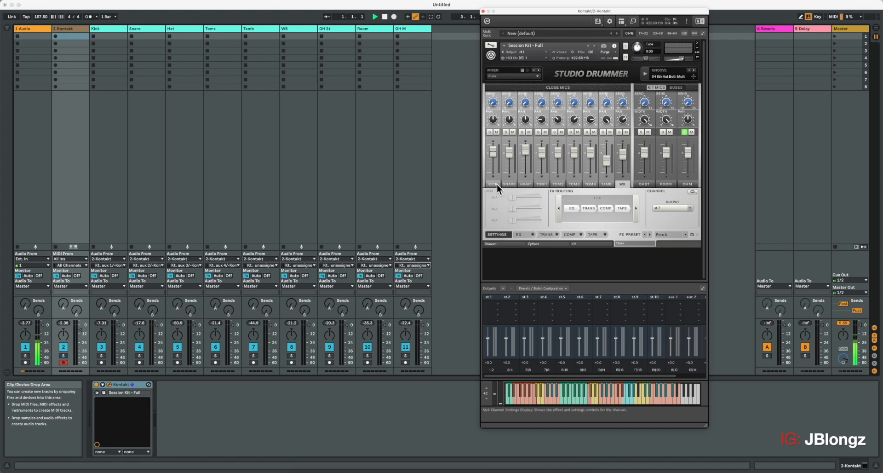
mouse_move(496, 188)
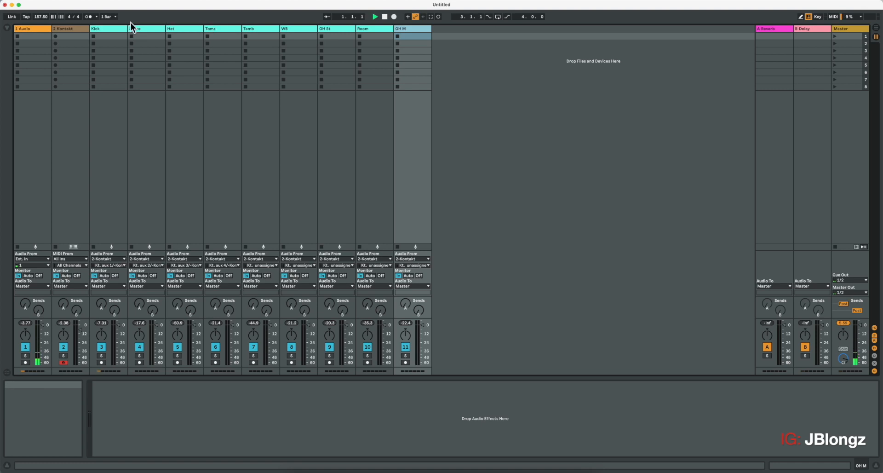
- Narrow the drum tracks from Kick onward and rename the Kontakt instrument track to Midi_Verb
left_click(106, 29)
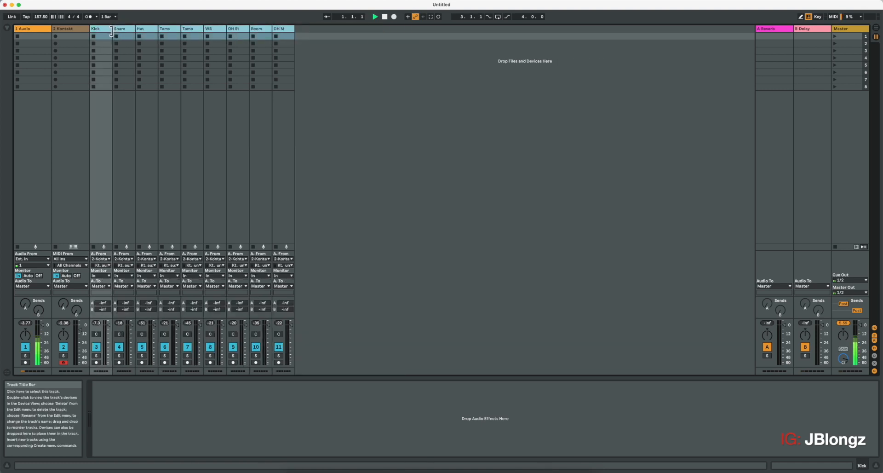
left_click(63, 29)
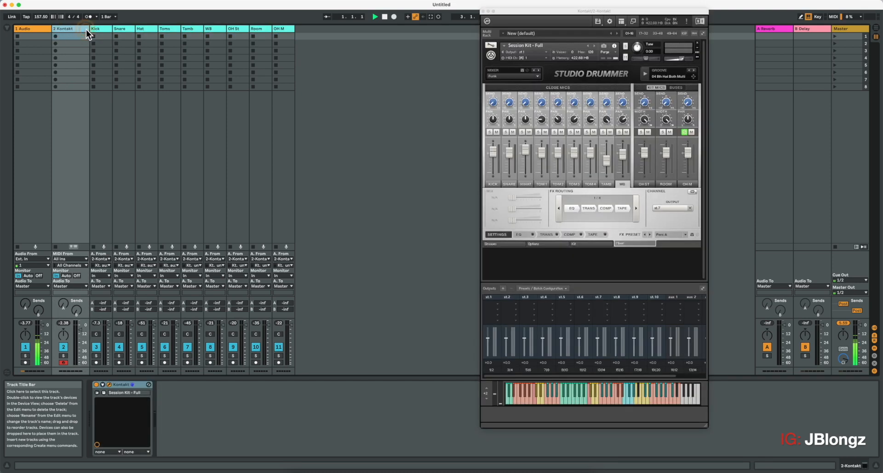
double_click(64, 29)
type("Midi_Verb")
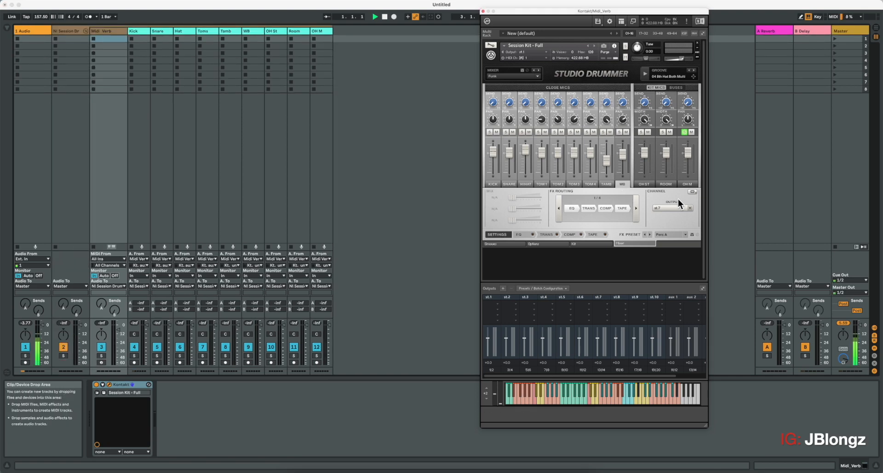
- Set the Midi_Verb track's Monitor switch to In so the drum tracks register Kontakt audio
left_click(685, 131)
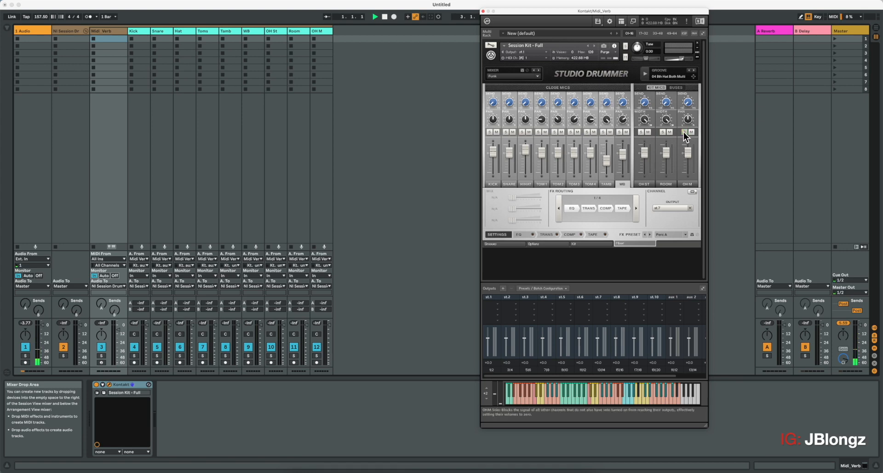
mouse_move(101, 276)
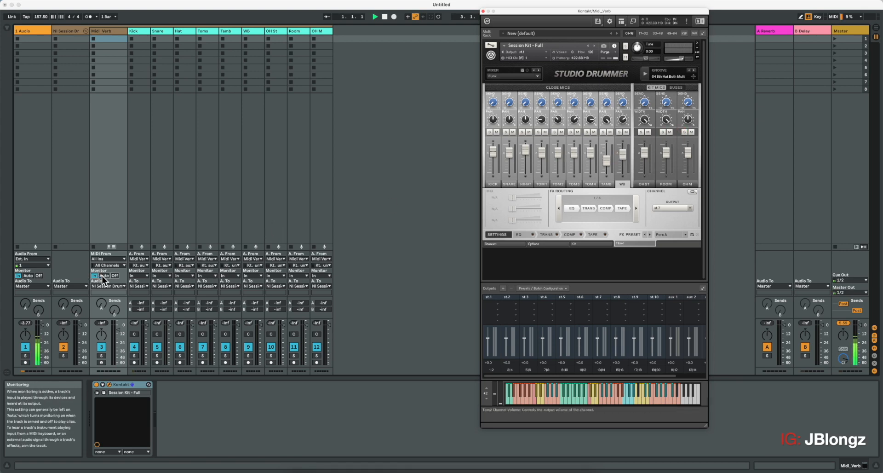
left_click(95, 276)
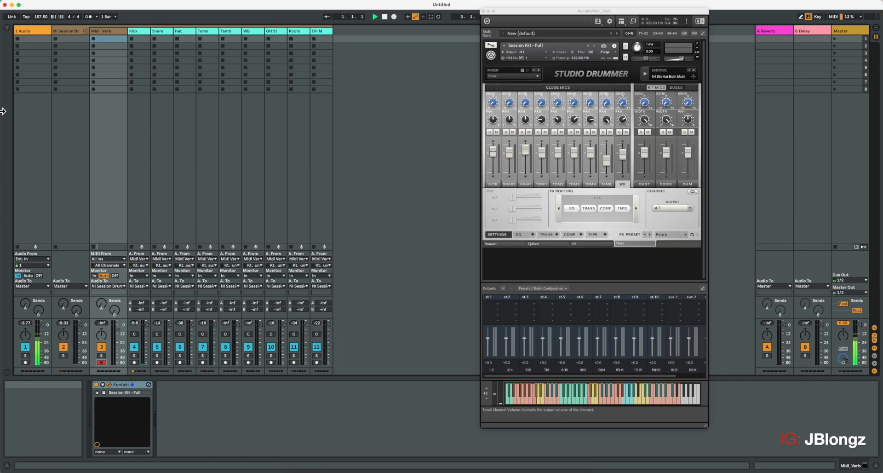
mouse_move(5, 33)
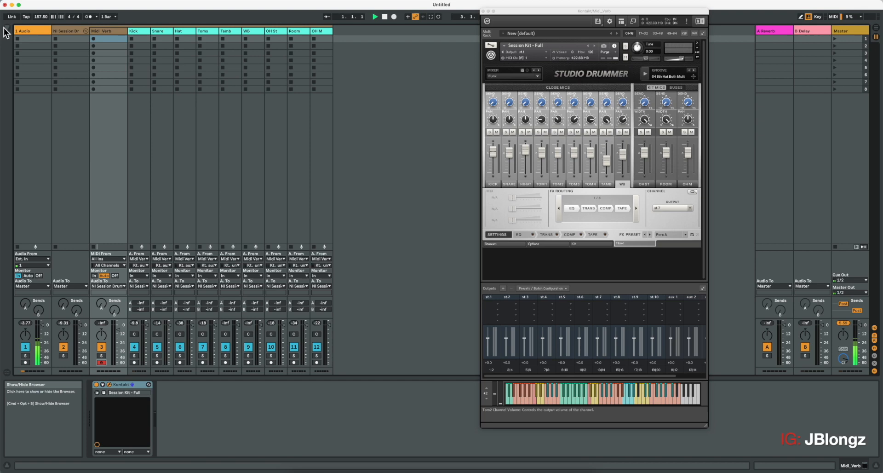